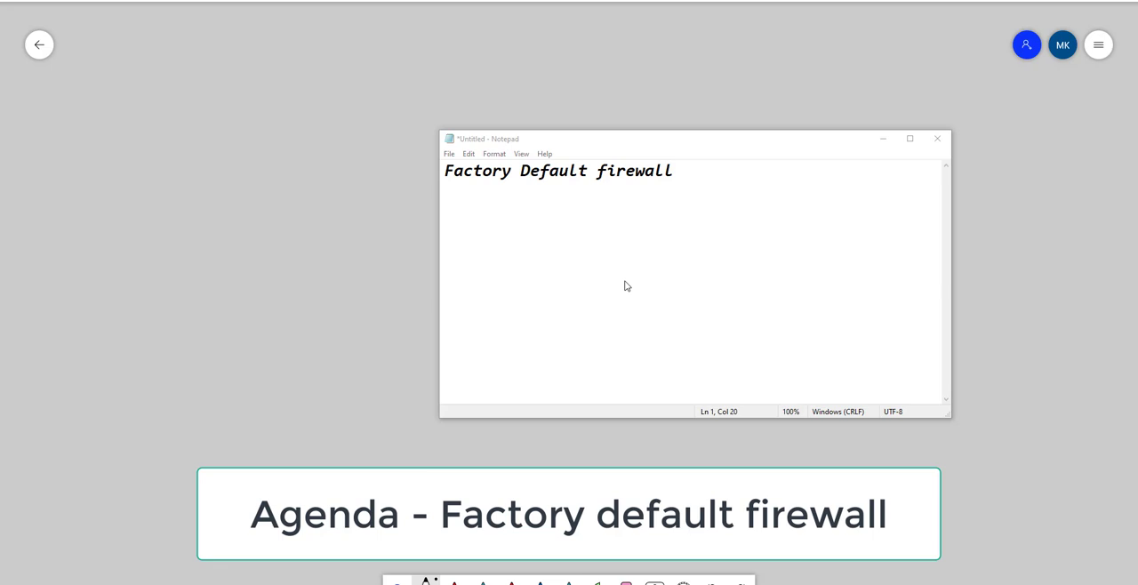
Step: Underline the 'Factory Default firewall' title with a row of dashes and add a blank line
left_click(691, 171)
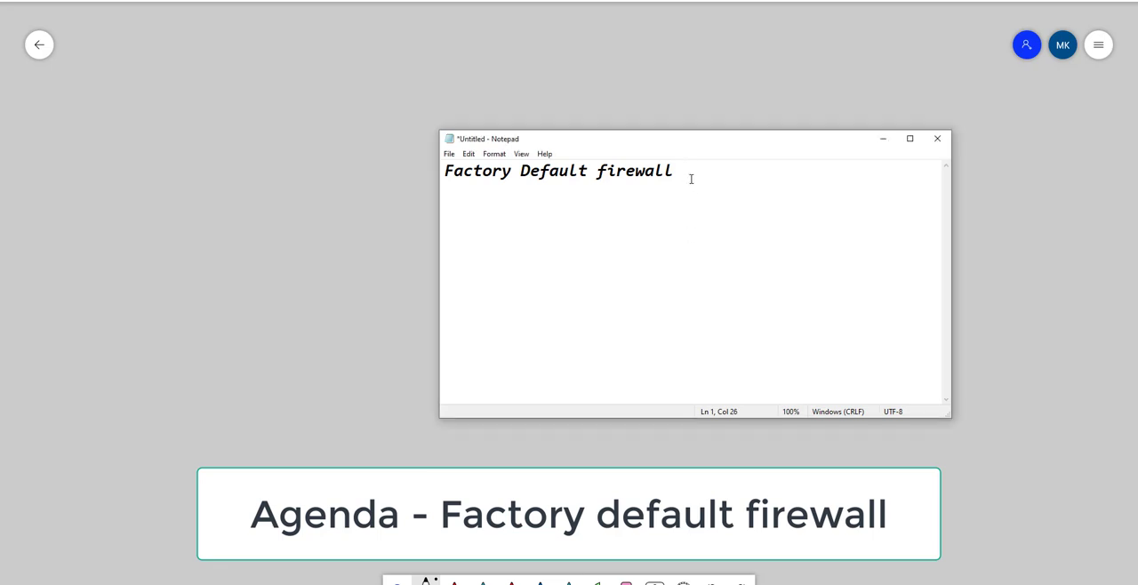
type("------")
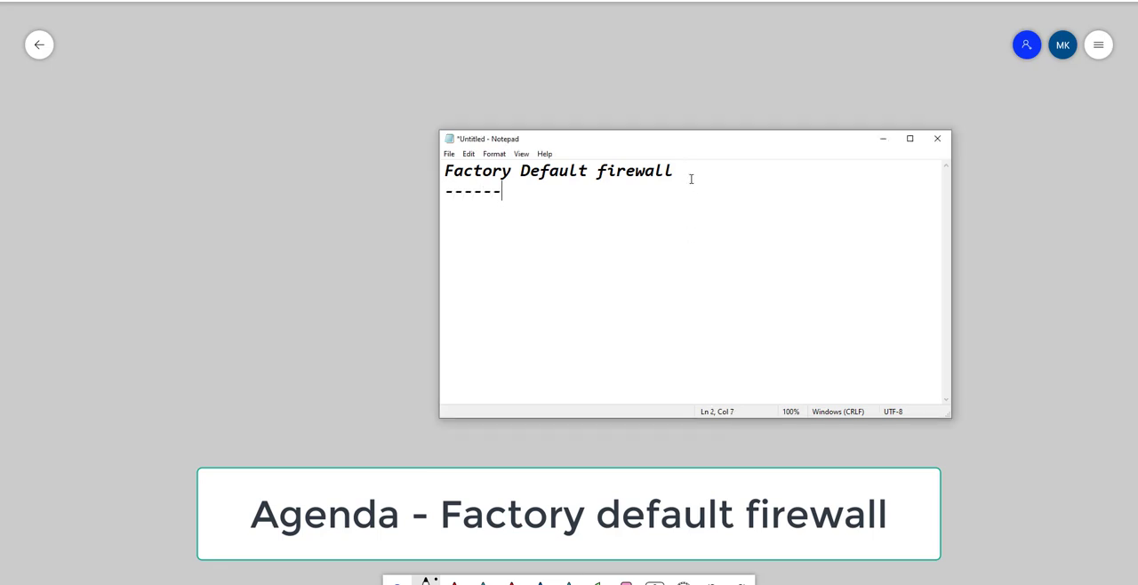
type("---------------------")
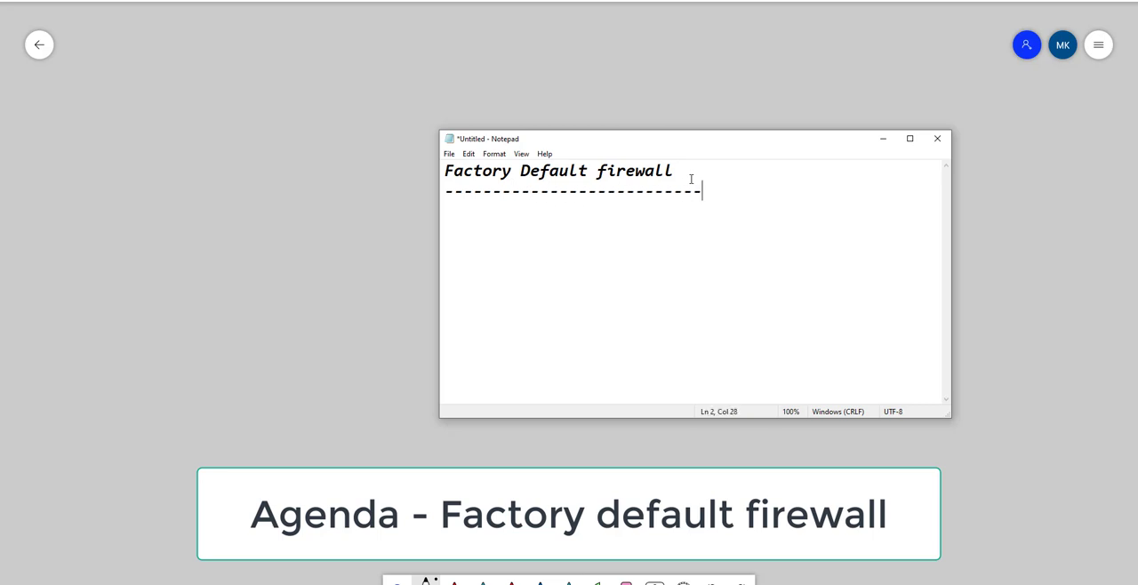
key("enter")
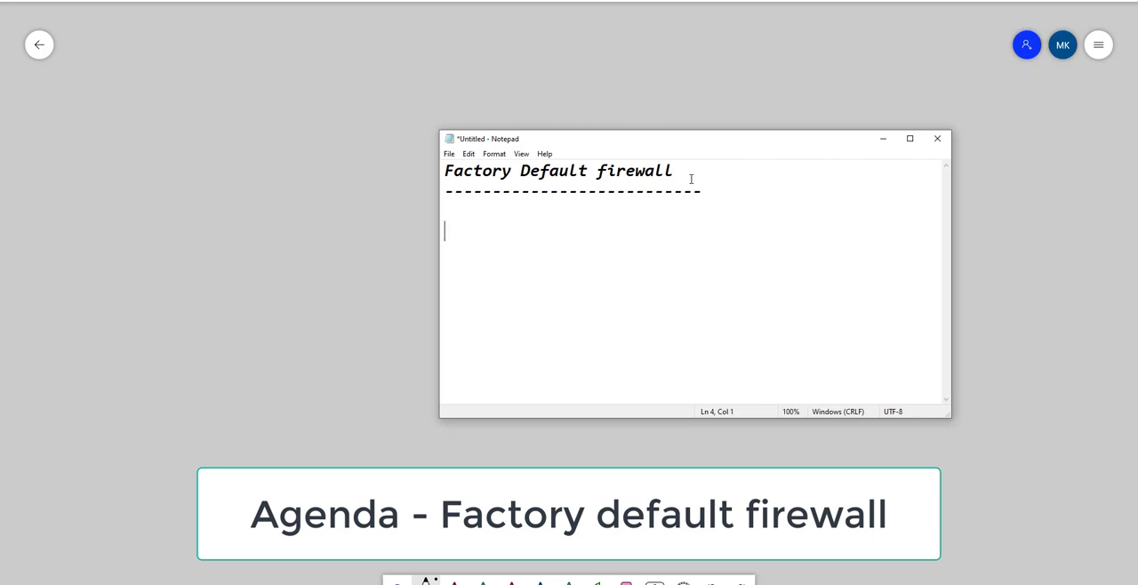
mouse_move(691, 179)
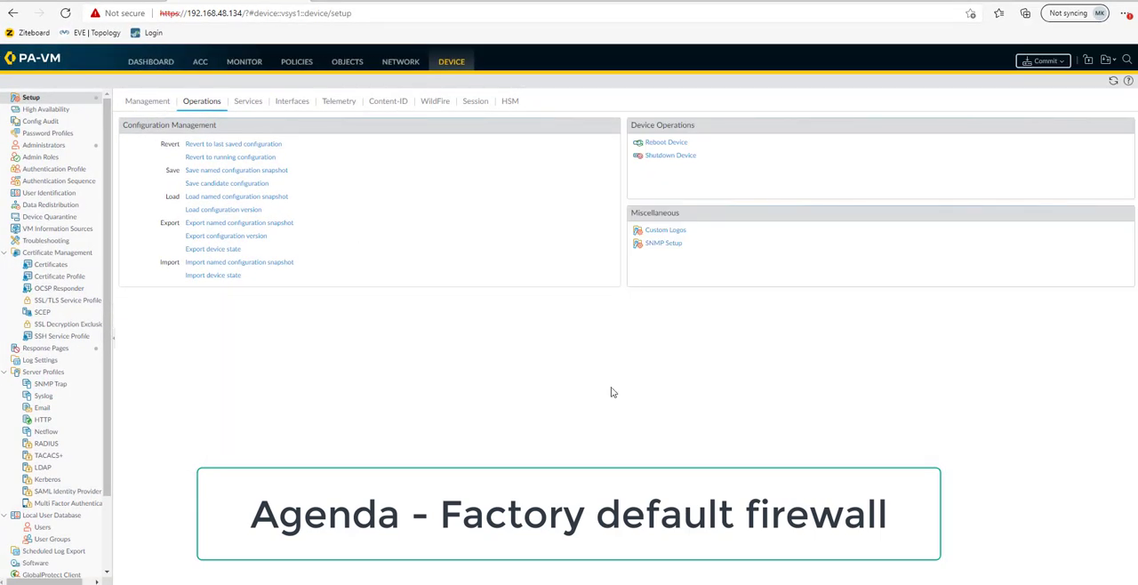
mouse_move(644, 405)
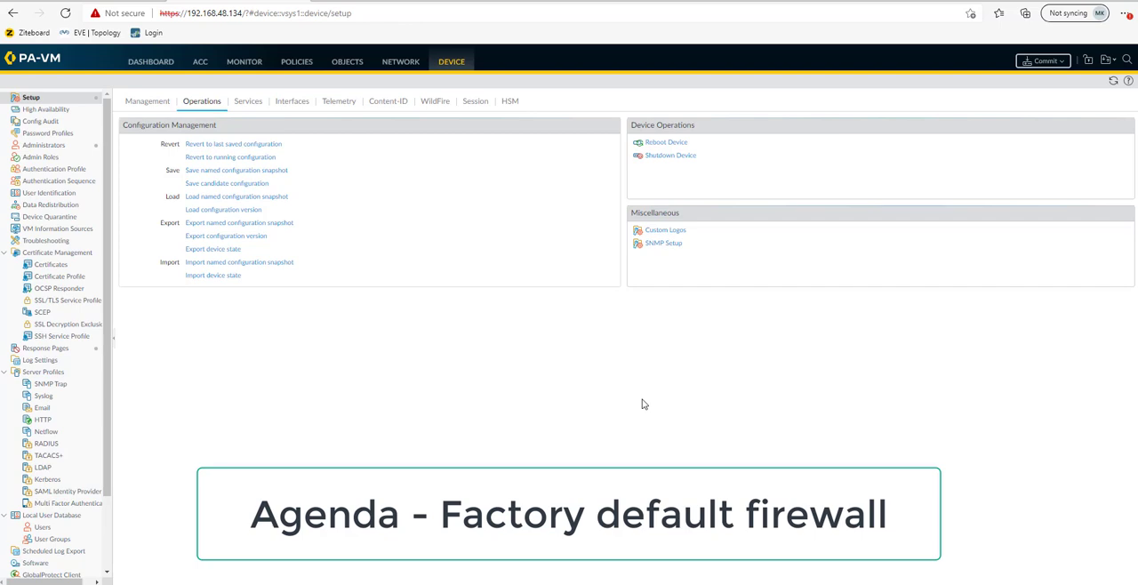
mouse_move(382, 342)
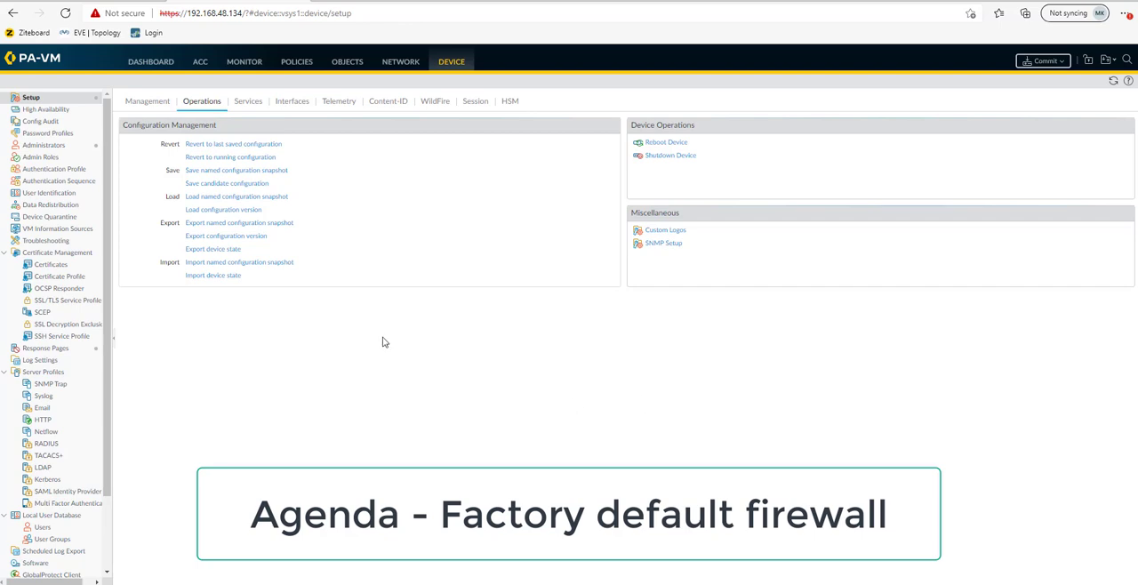
mouse_move(389, 350)
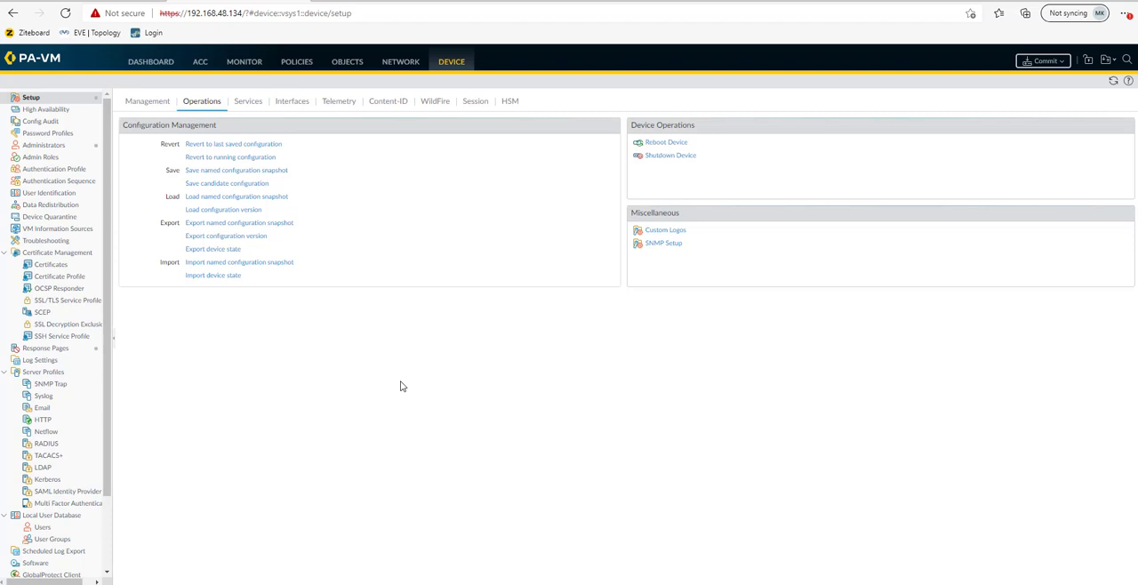
mouse_move(432, 224)
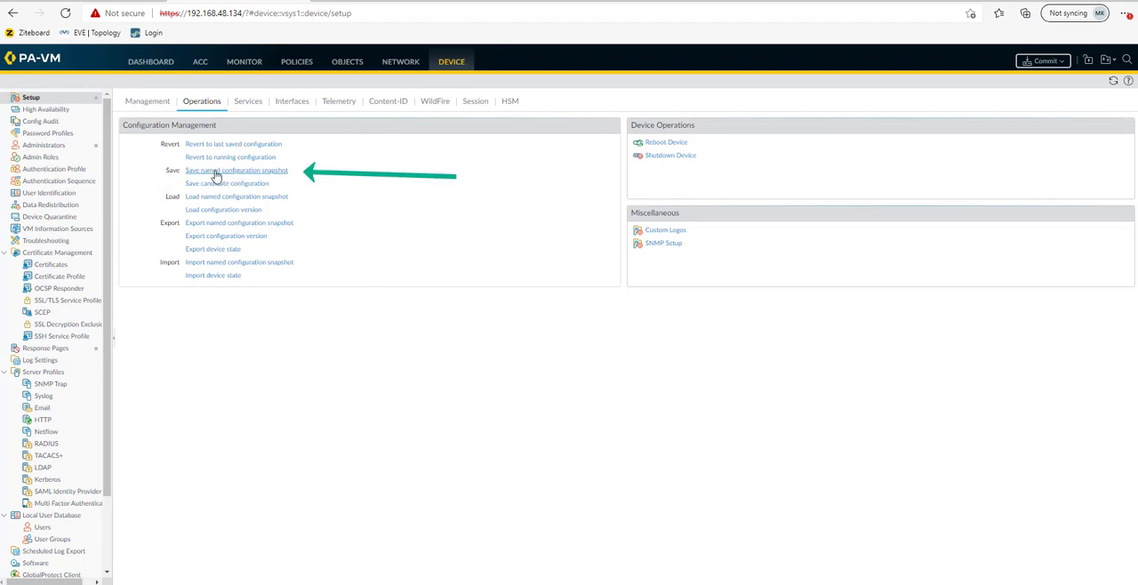
mouse_move(257, 173)
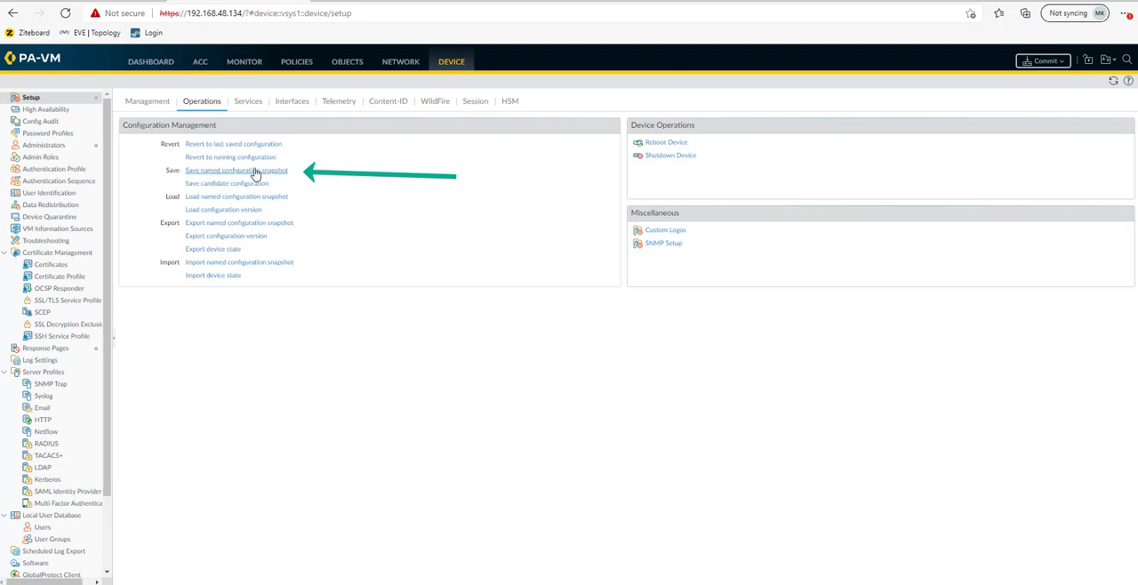
Step: Save the current configuration as named snapshot bkp_7_12_2021 and dismiss the saved message
left_click(236, 170)
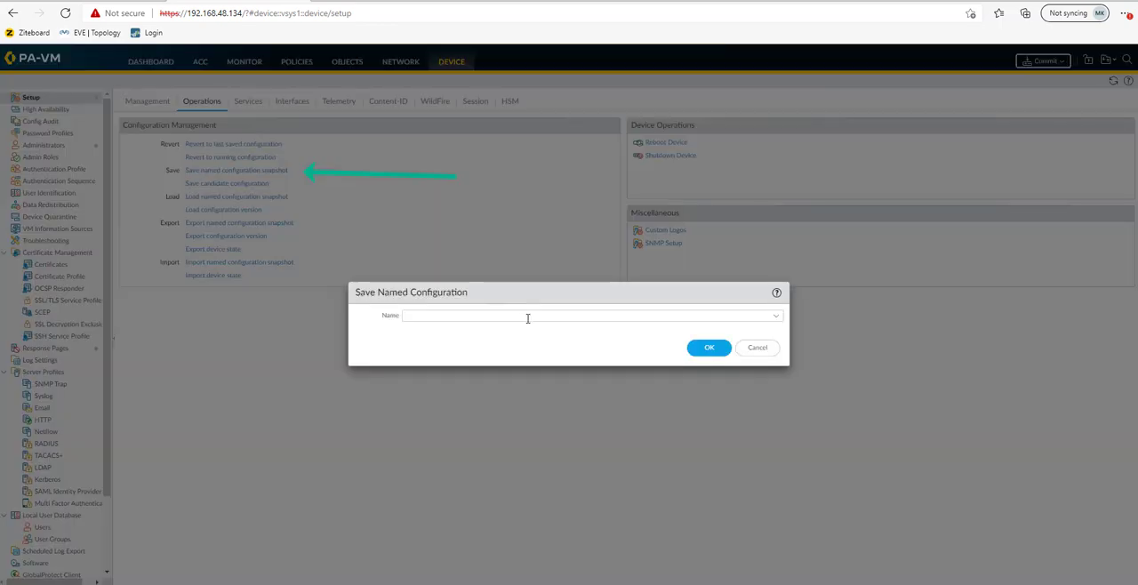
type("li")
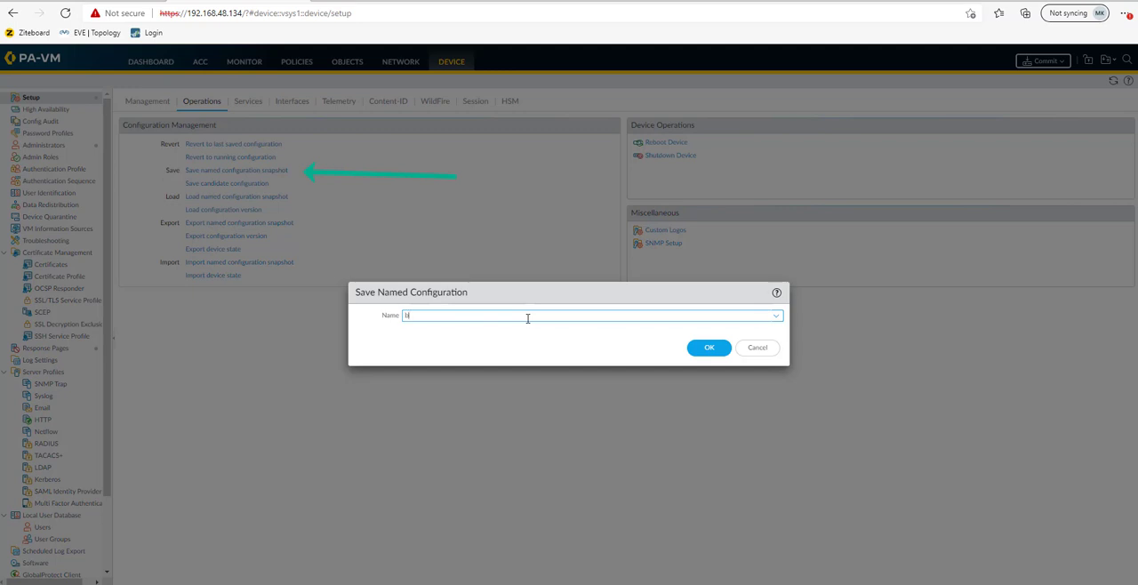
type("bkp_7_8")
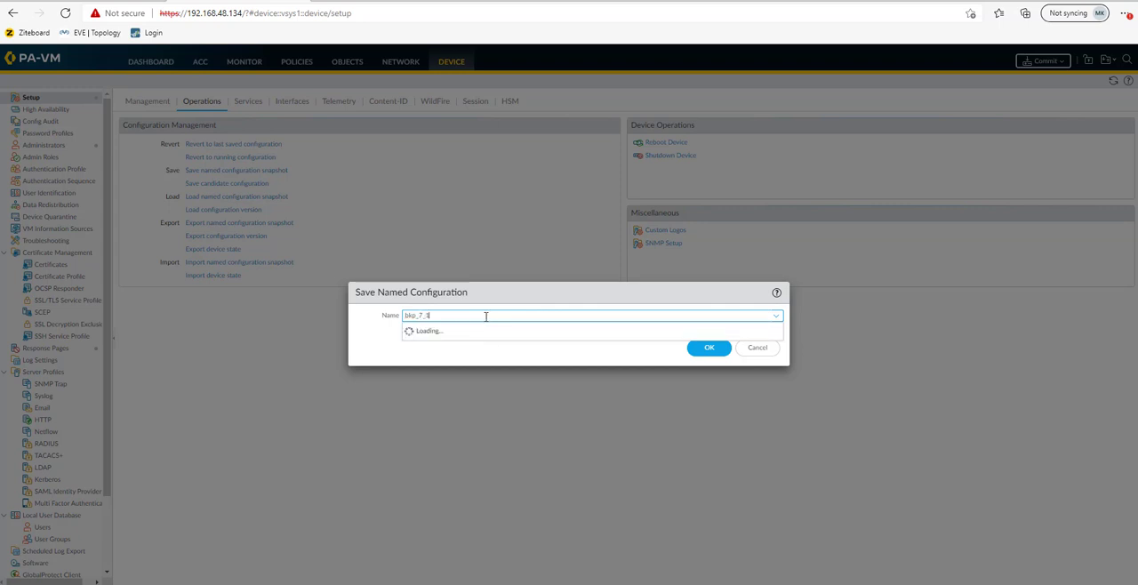
type("2_2021")
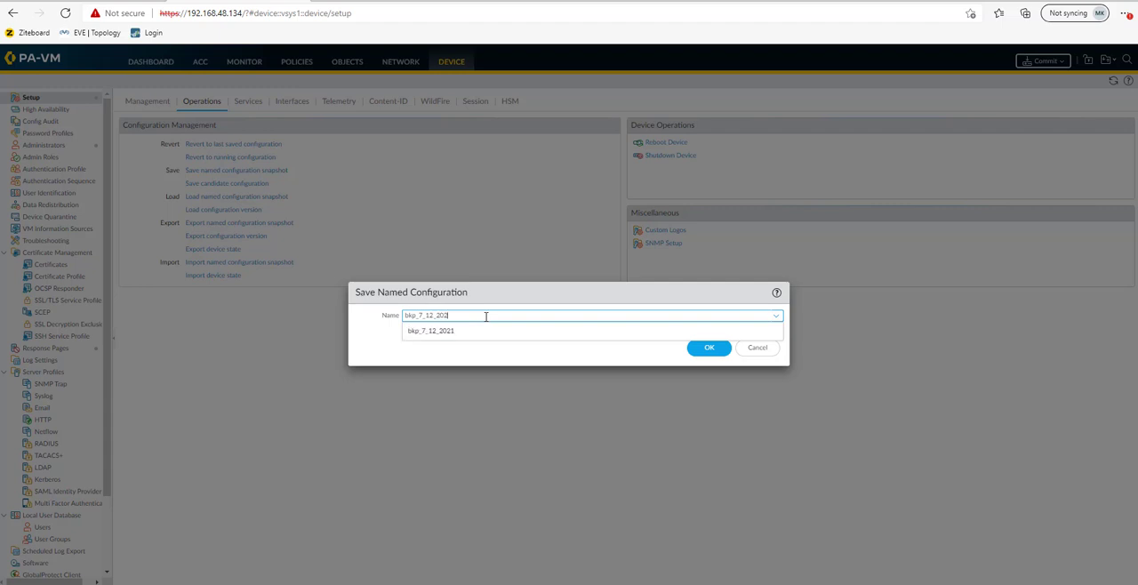
left_click(431, 331)
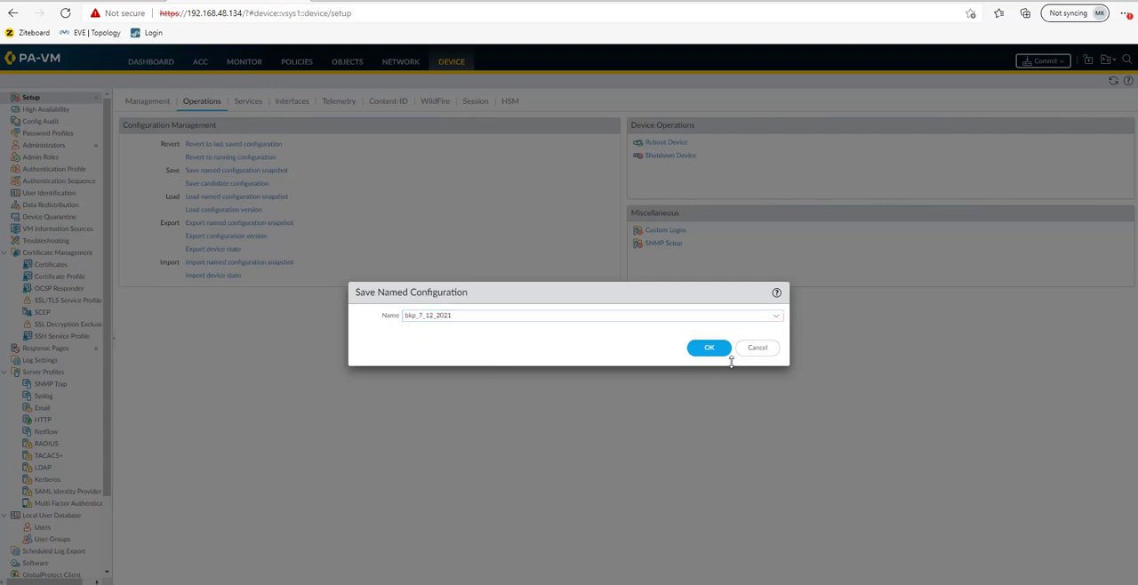
left_click(709, 348)
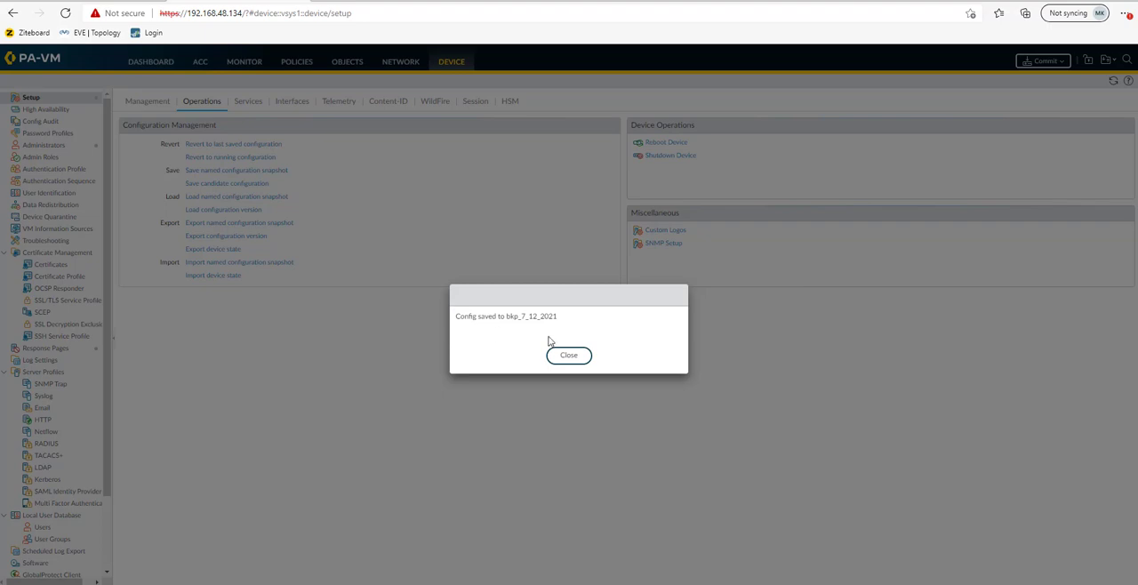
left_click(568, 354)
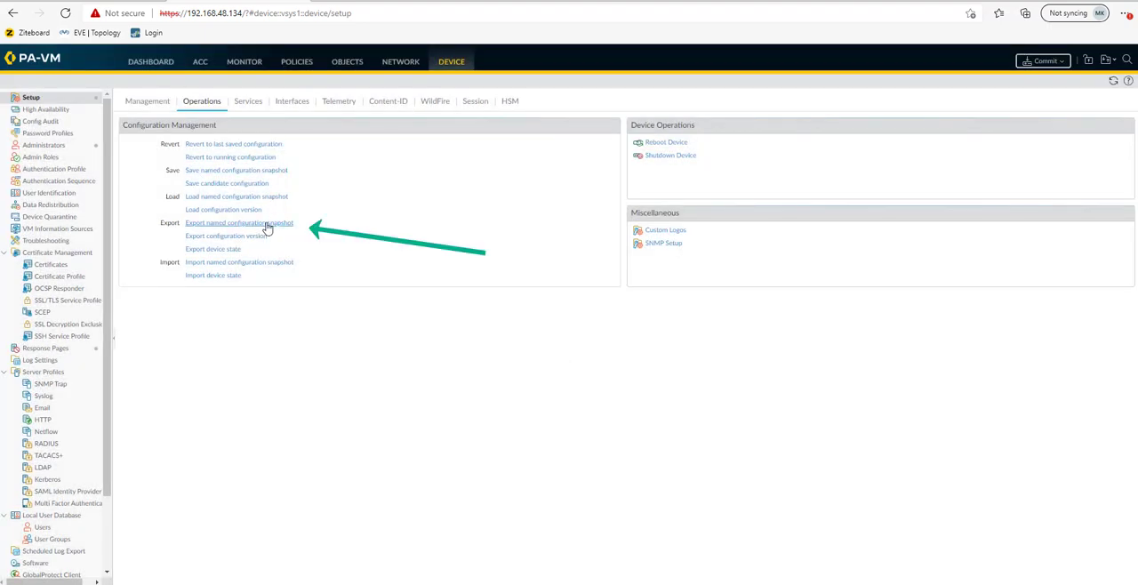
Step: Export snapshot bkp_7_12_2021 to the computer and close the browser downloads list
left_click(239, 223)
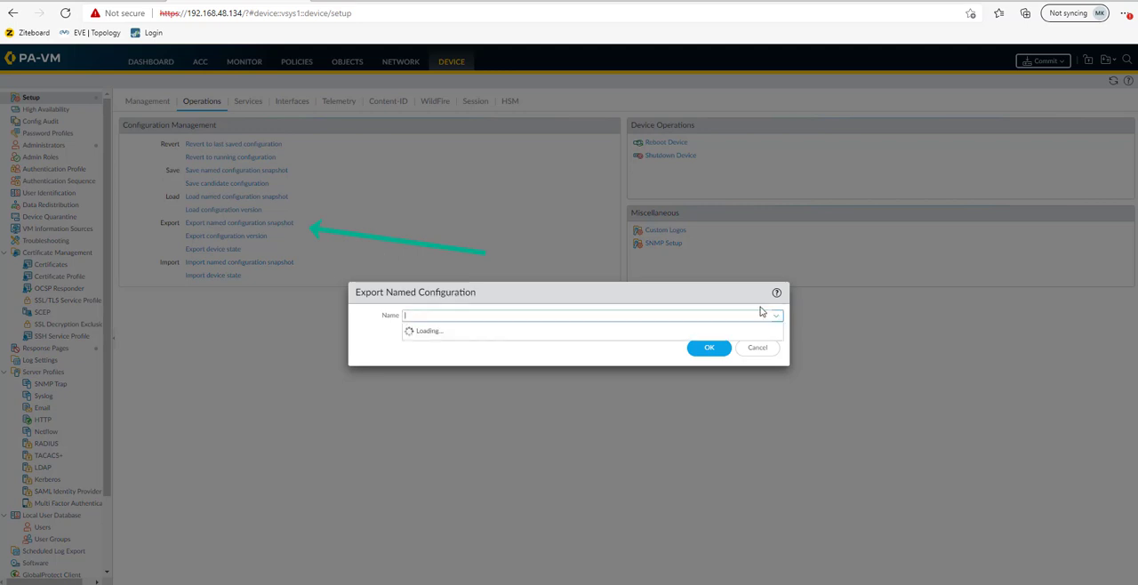
left_click(774, 315)
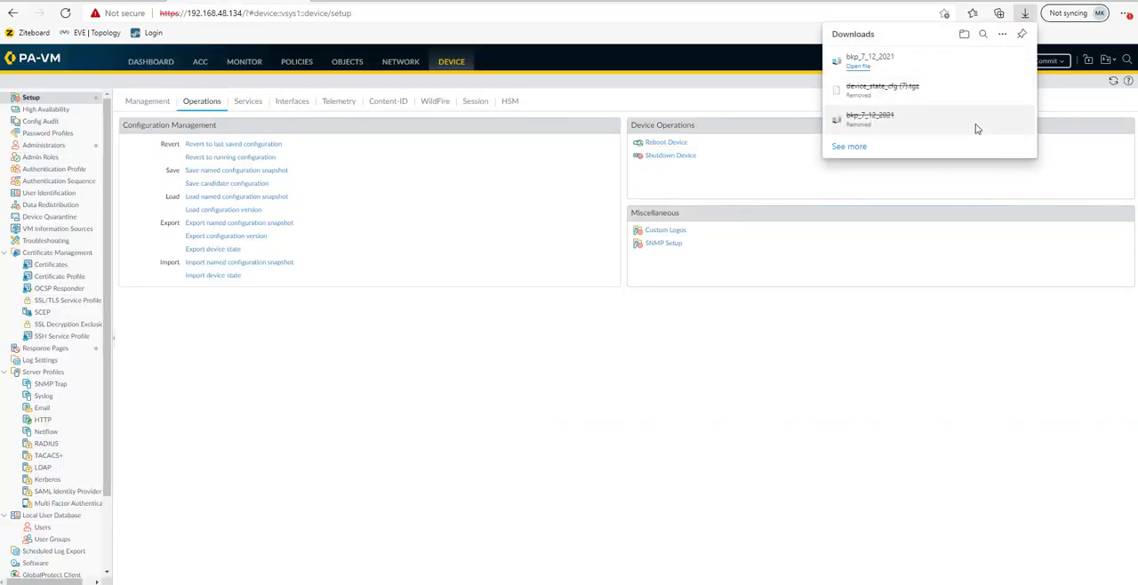
mouse_move(820, 273)
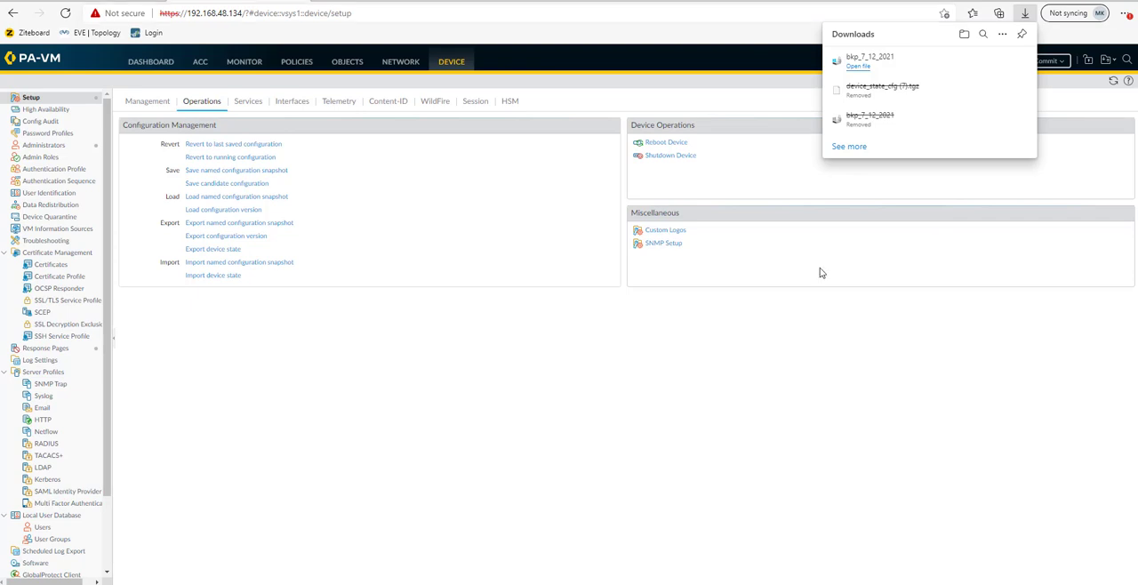
left_click(321, 327)
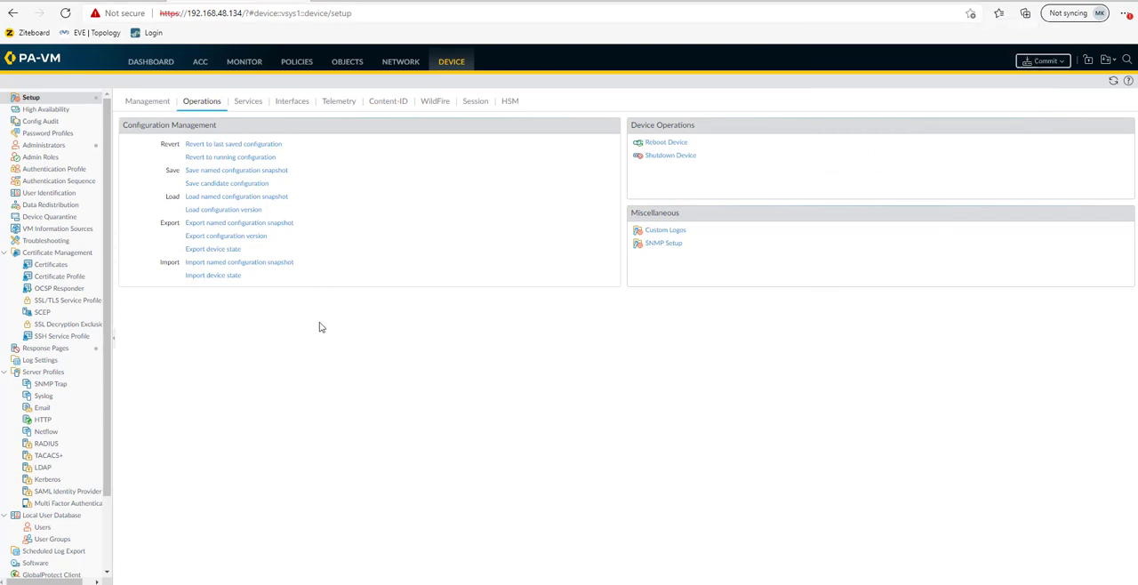
mouse_move(267, 170)
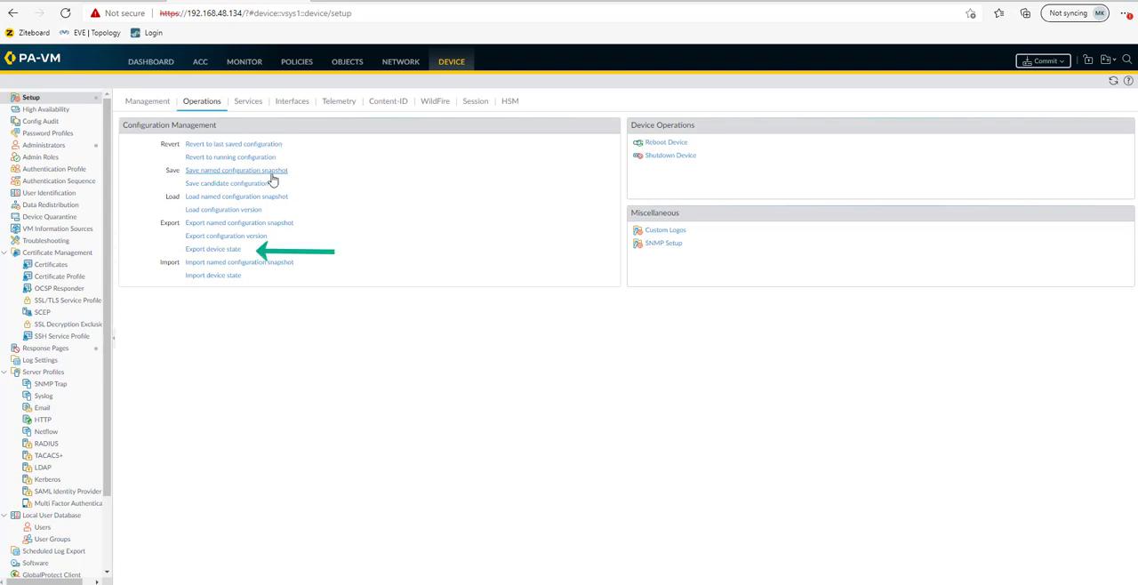
mouse_move(325, 221)
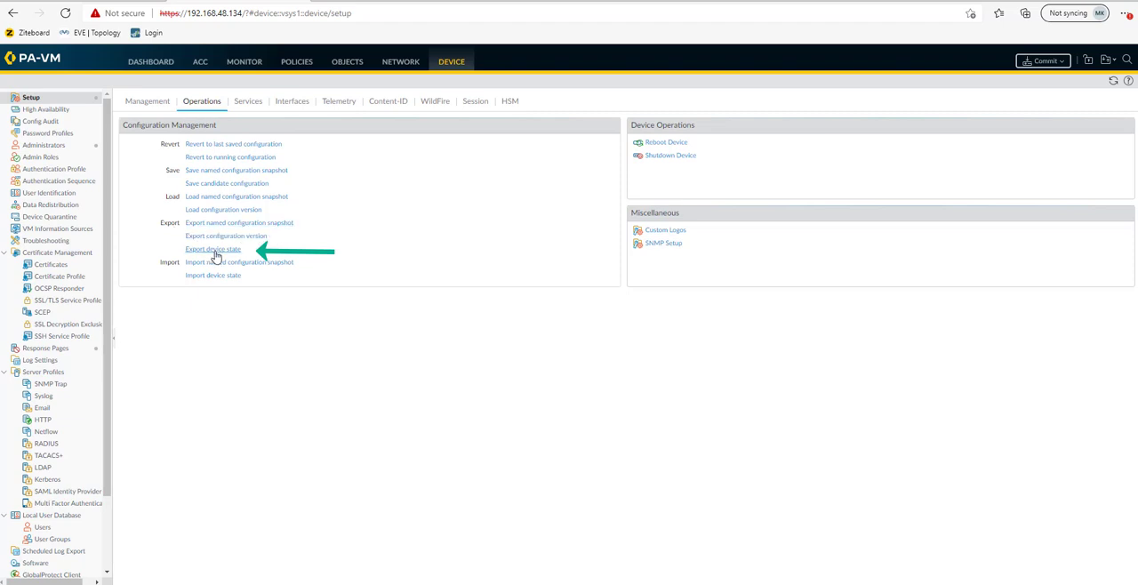
mouse_move(175, 228)
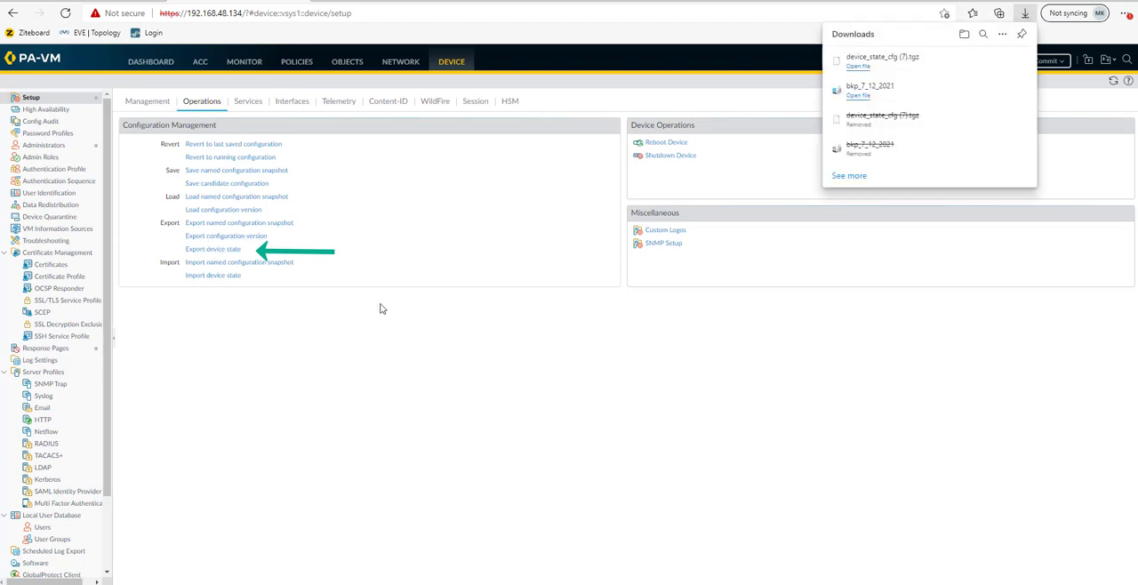
mouse_move(884, 79)
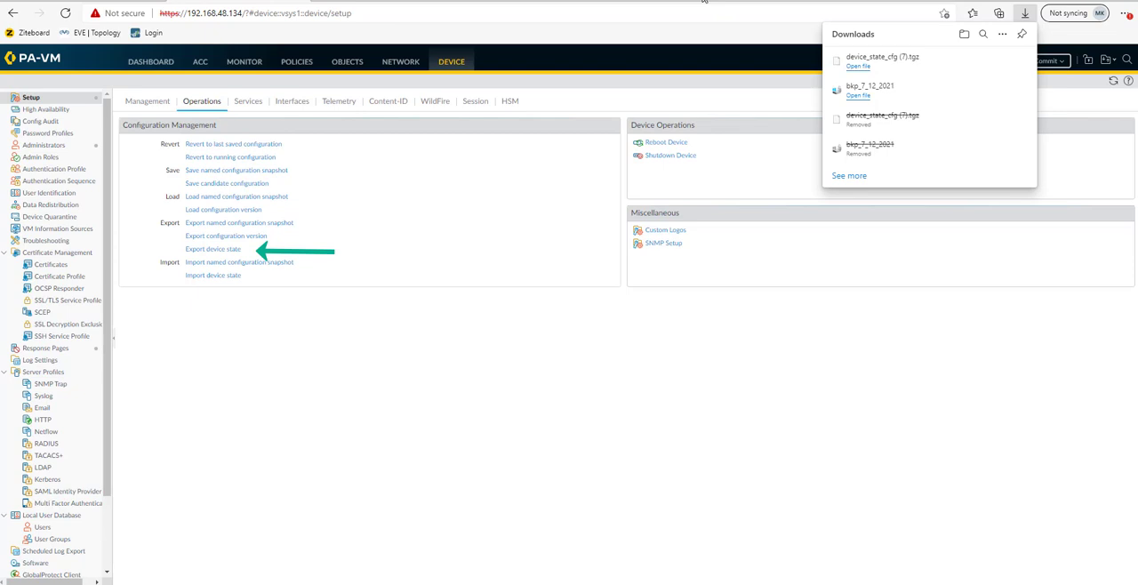
left_click(583, 409)
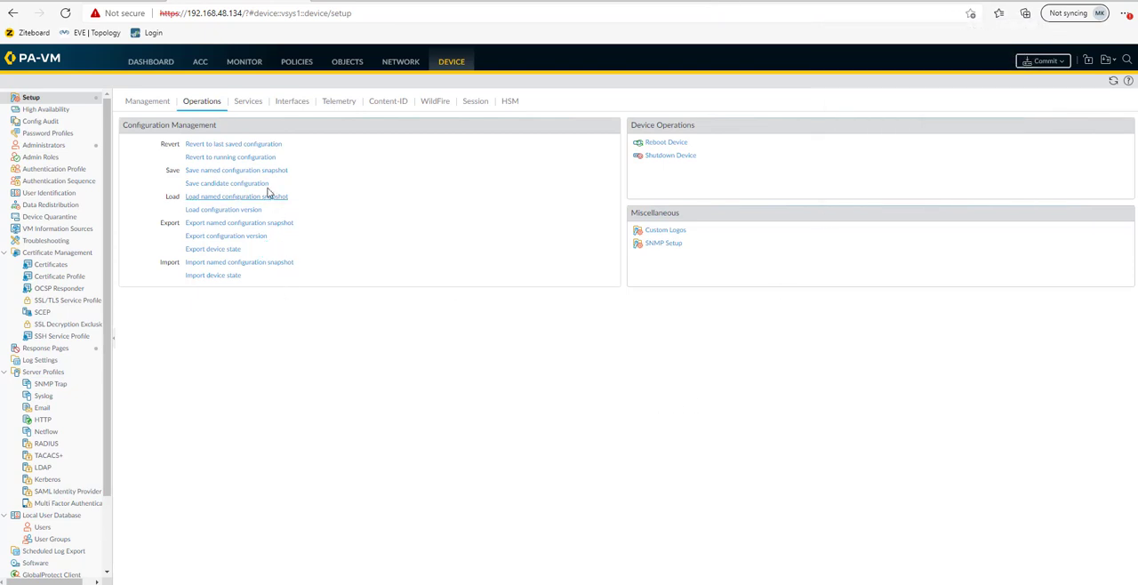
mouse_move(234, 332)
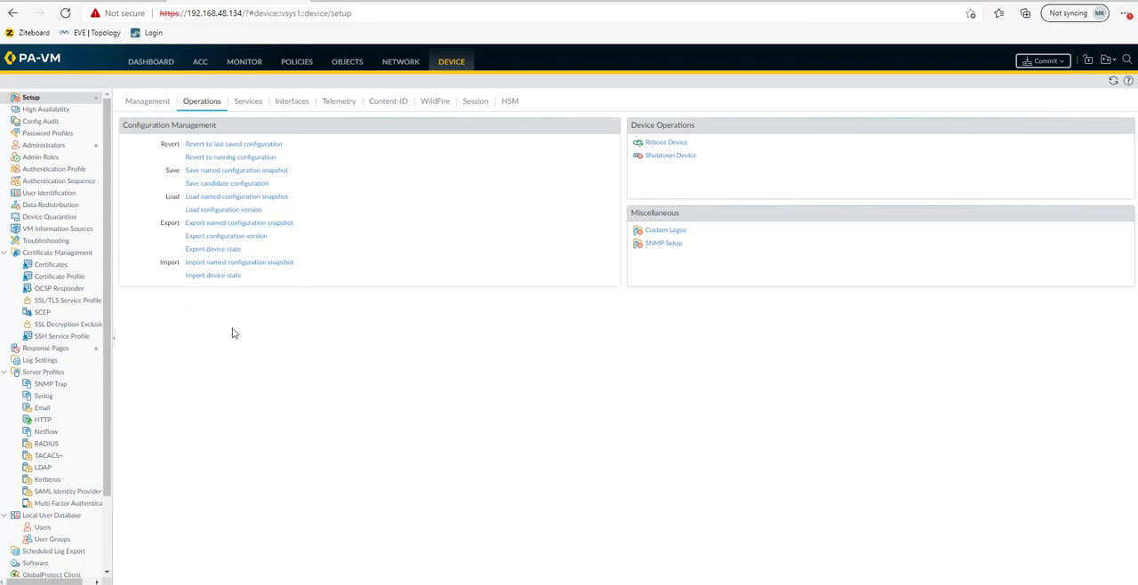
mouse_move(308, 171)
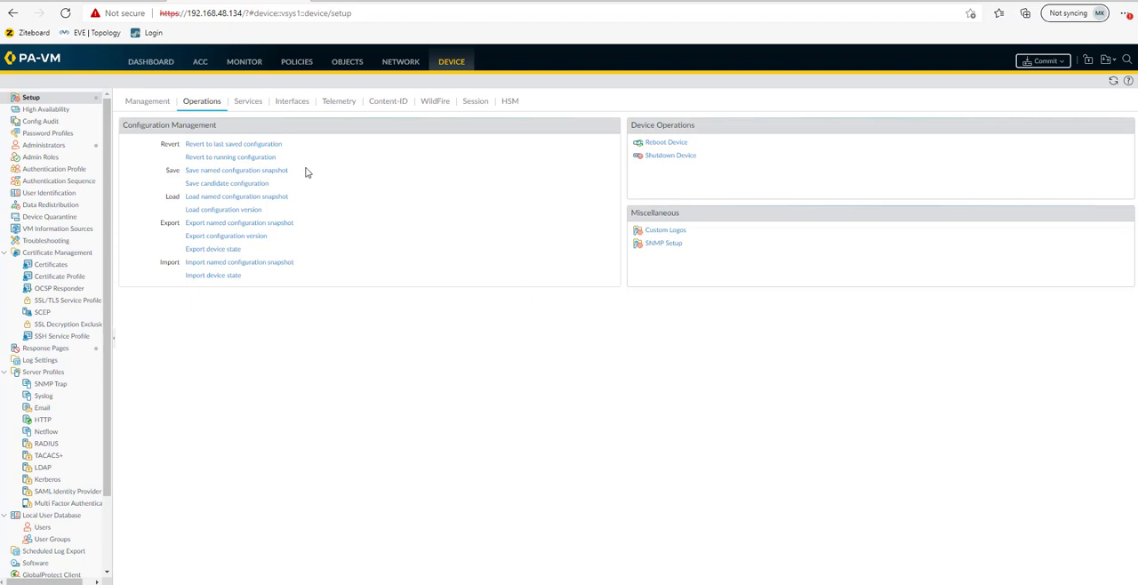
mouse_move(209, 231)
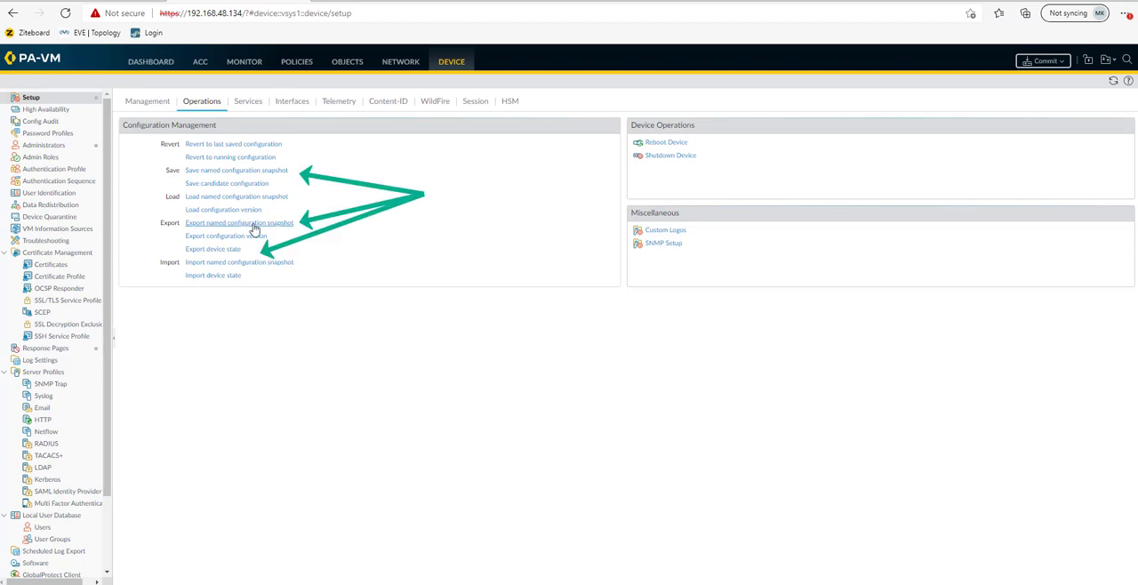
mouse_move(248, 283)
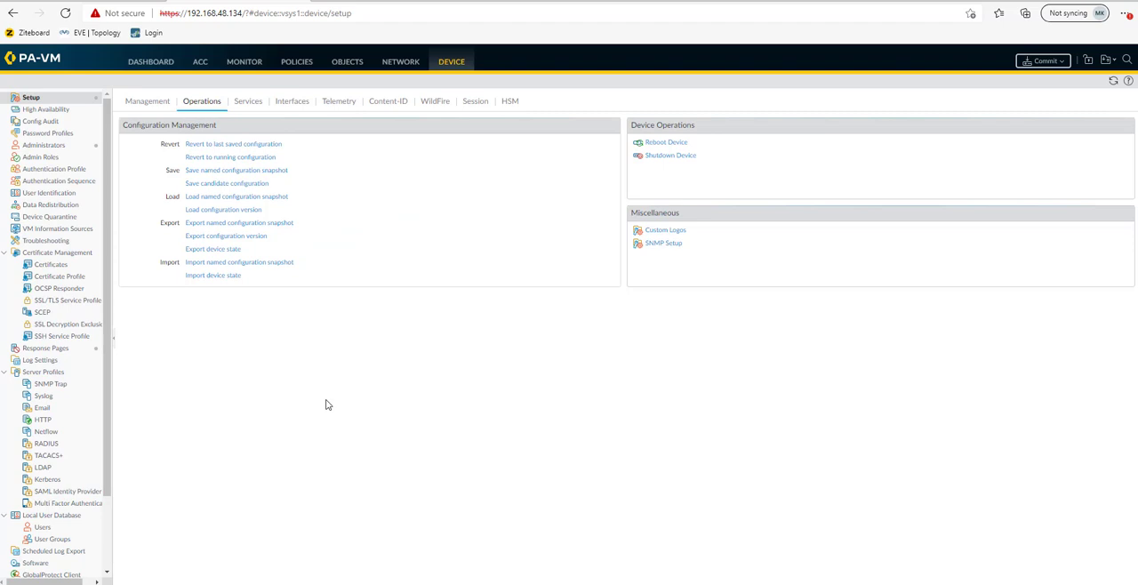
mouse_move(398, 399)
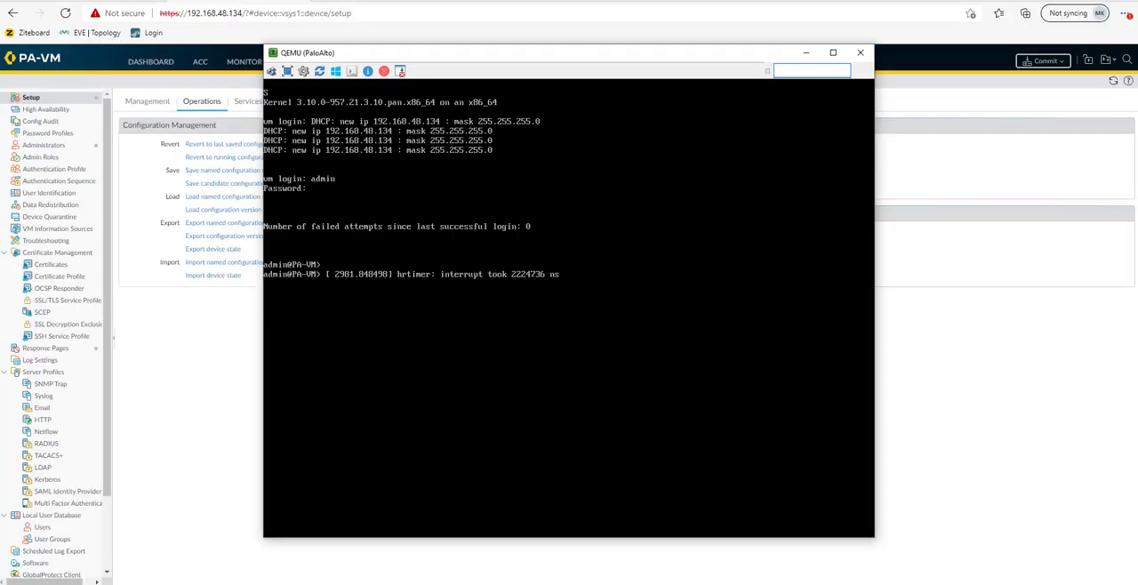
Step: Run 'debug system maintenance-mode' from a fresh console prompt
key("Return")
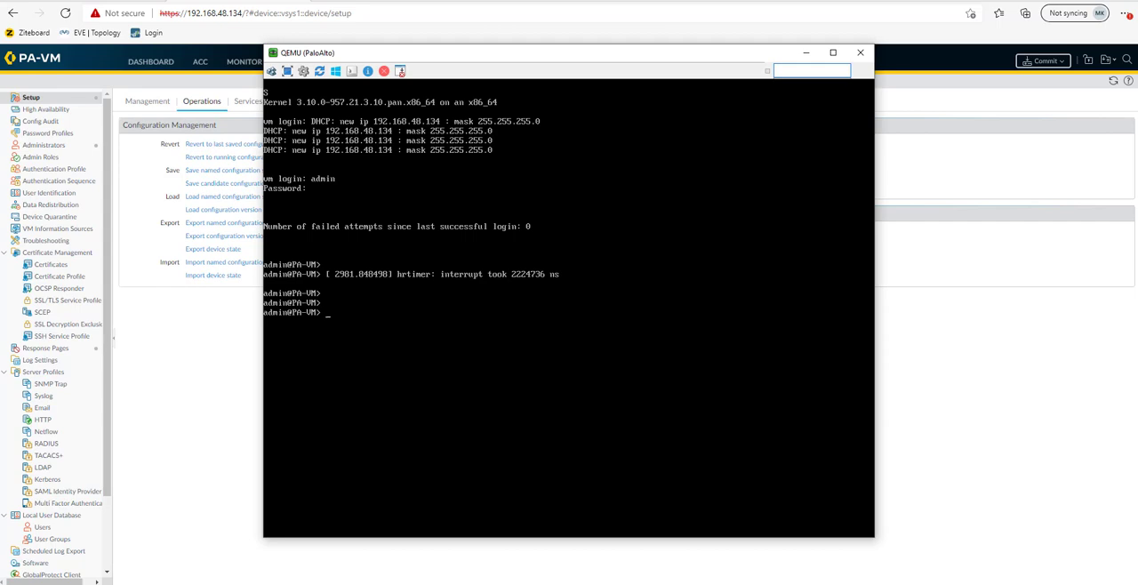
type("debug")
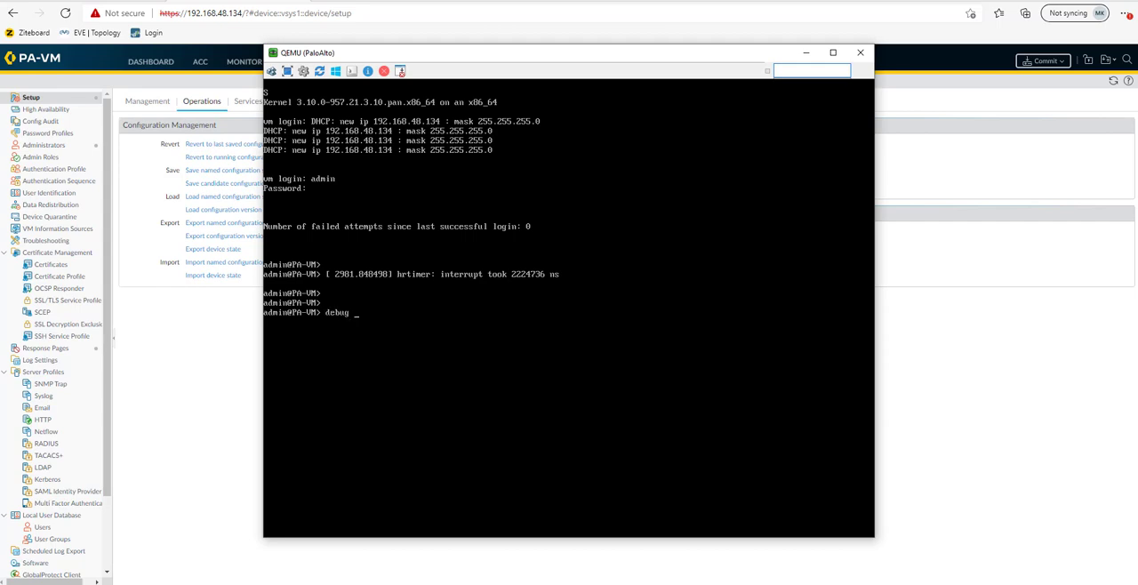
type("sys")
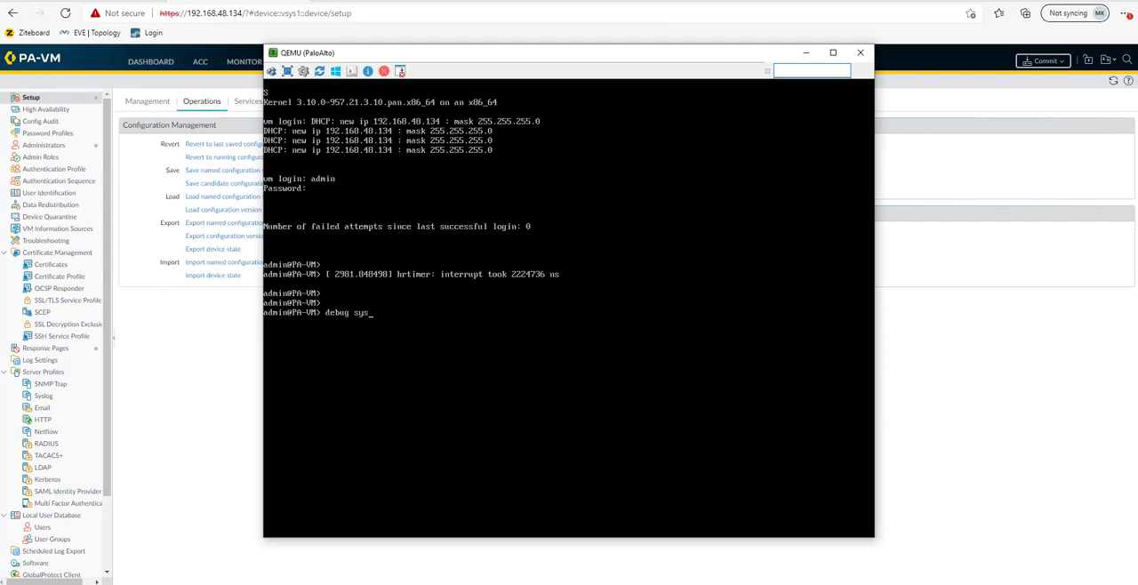
type("tem man")
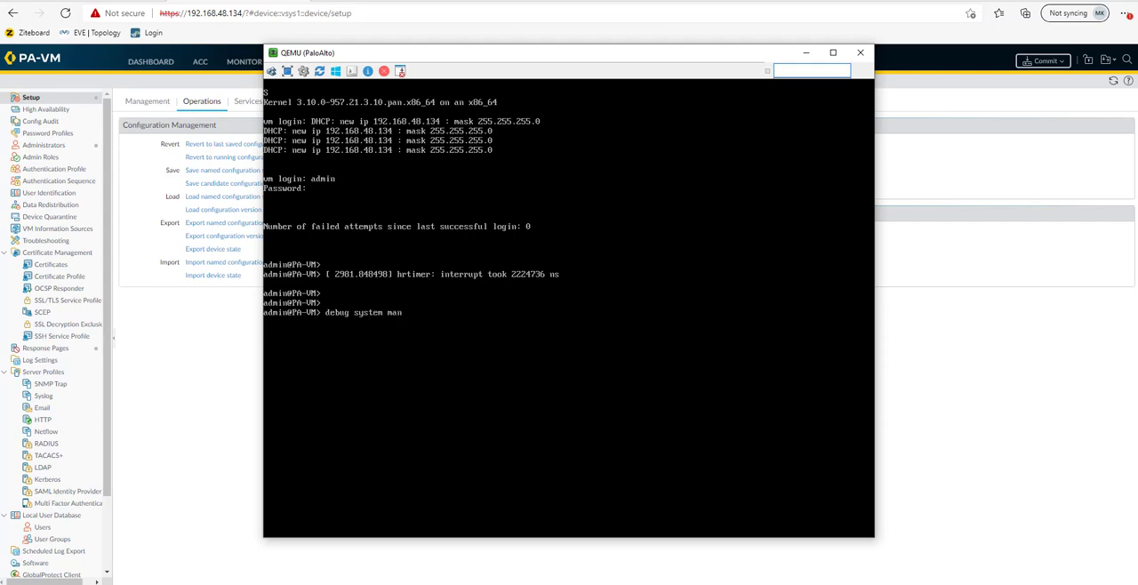
type("t")
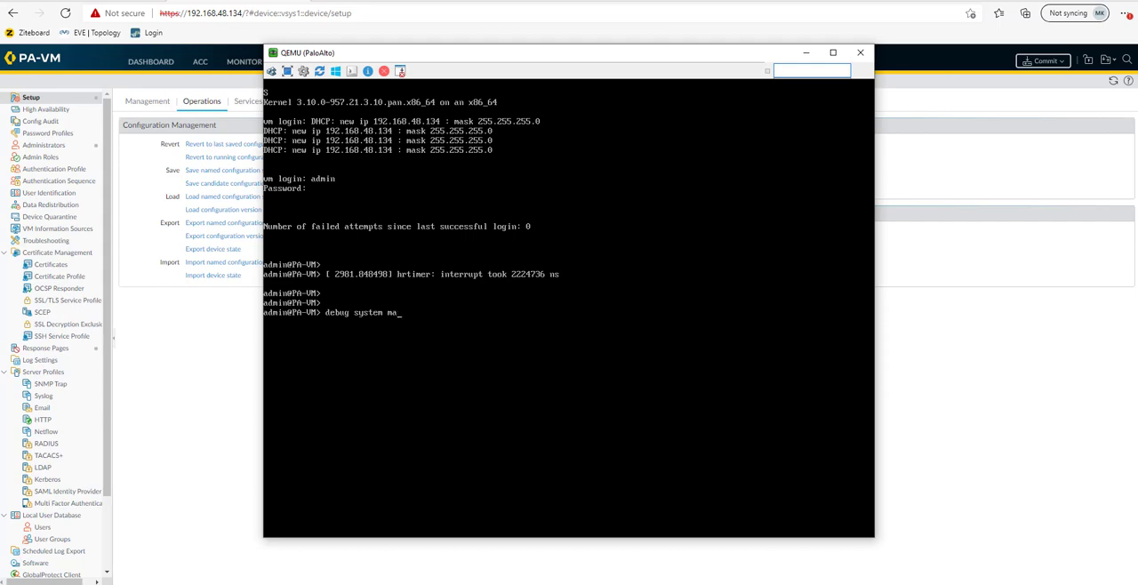
type("intenance-mode")
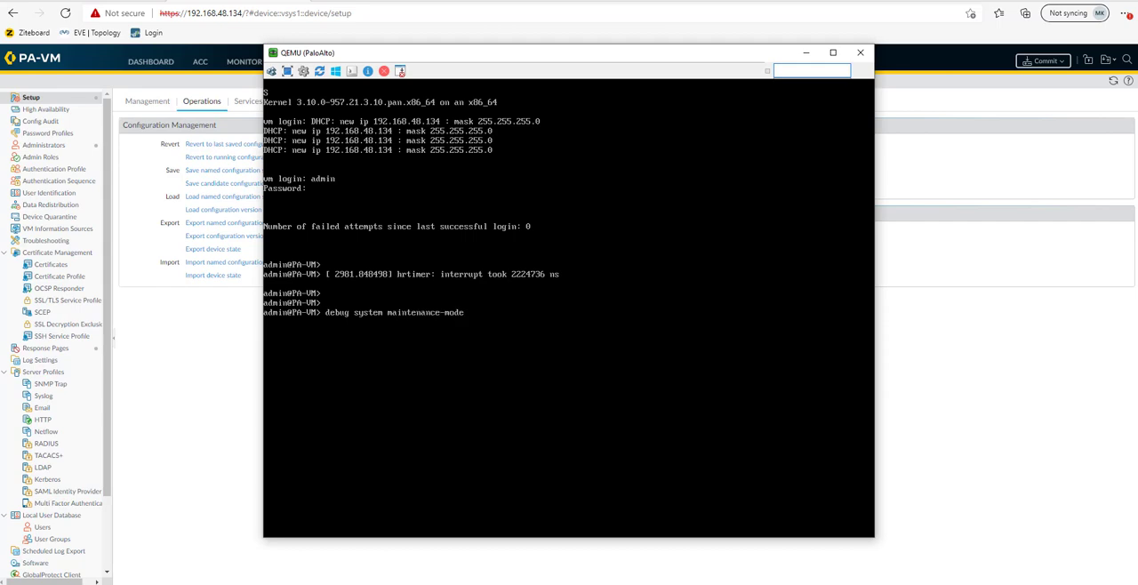
key("Return")
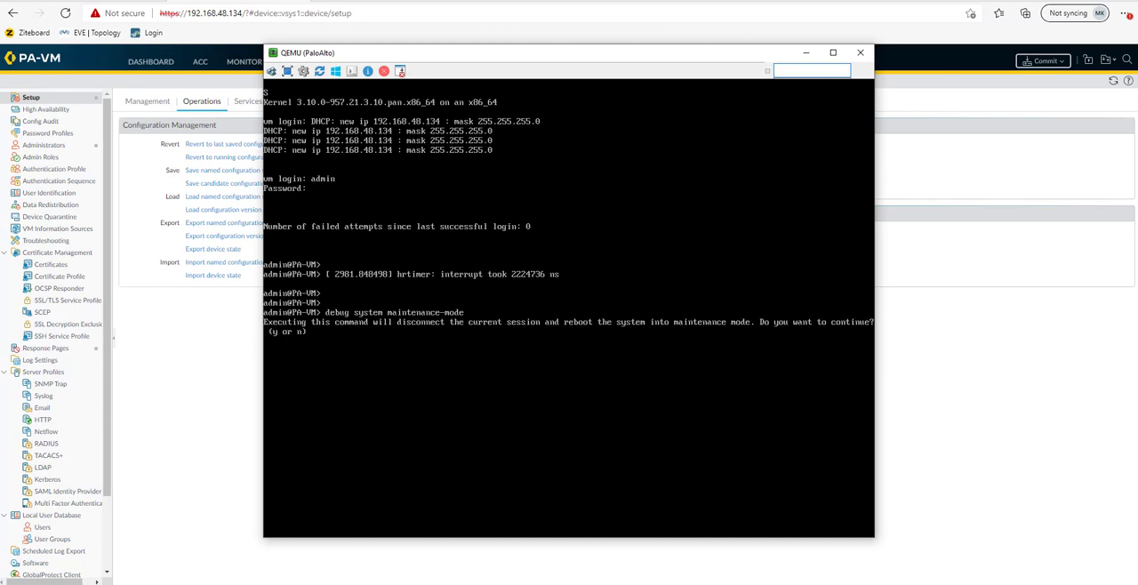
type("y")
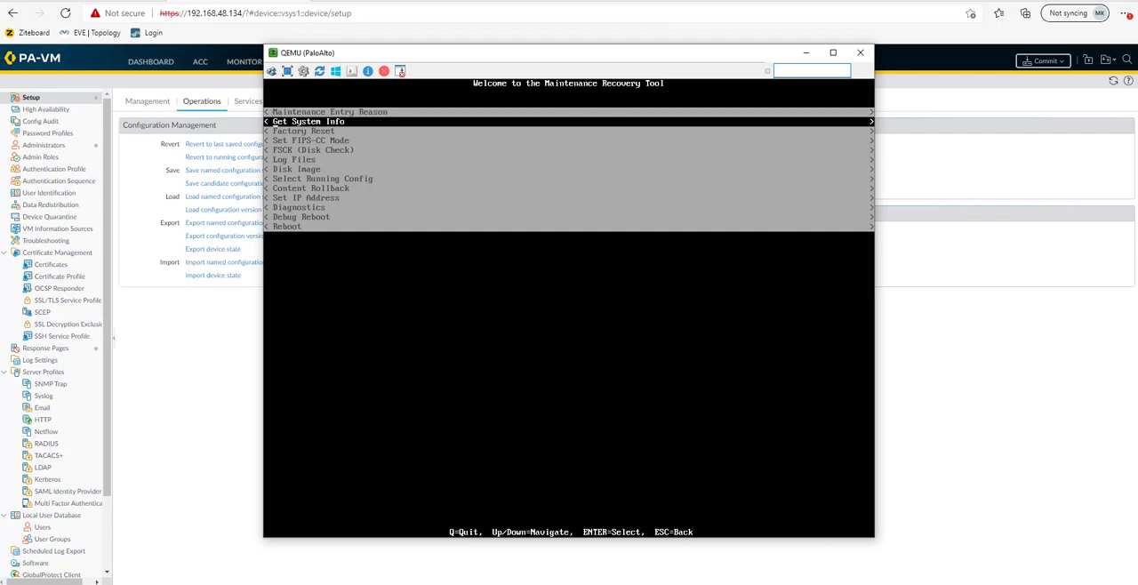
Step: Select Factory Reset in the Maintenance Recovery Tool and let the VM reboot
key("Down")
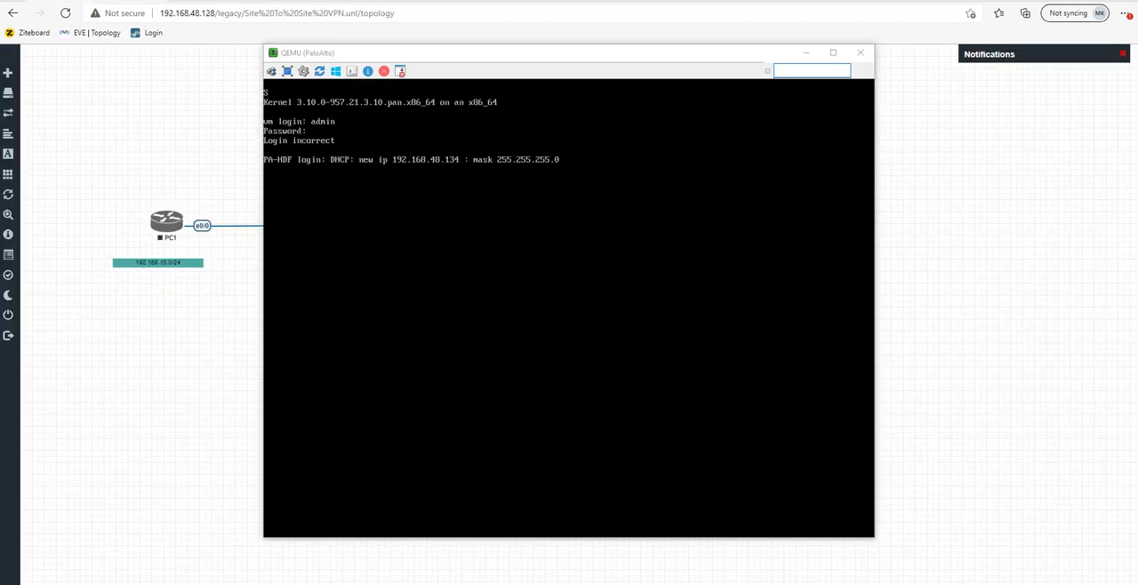
mouse_move(251, 386)
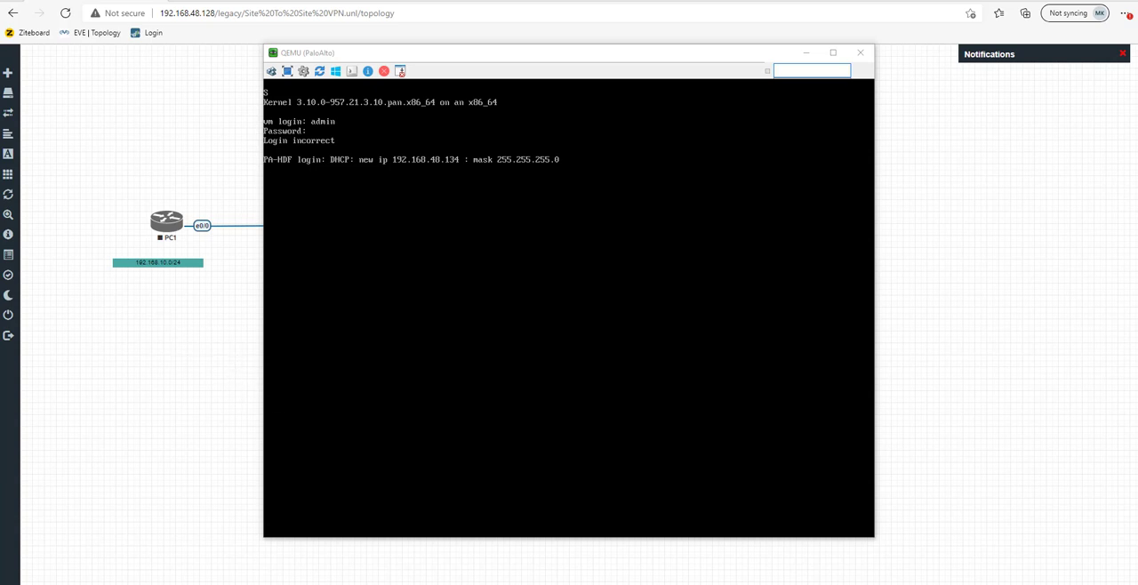
mouse_move(401, 12)
type("192.168.38")
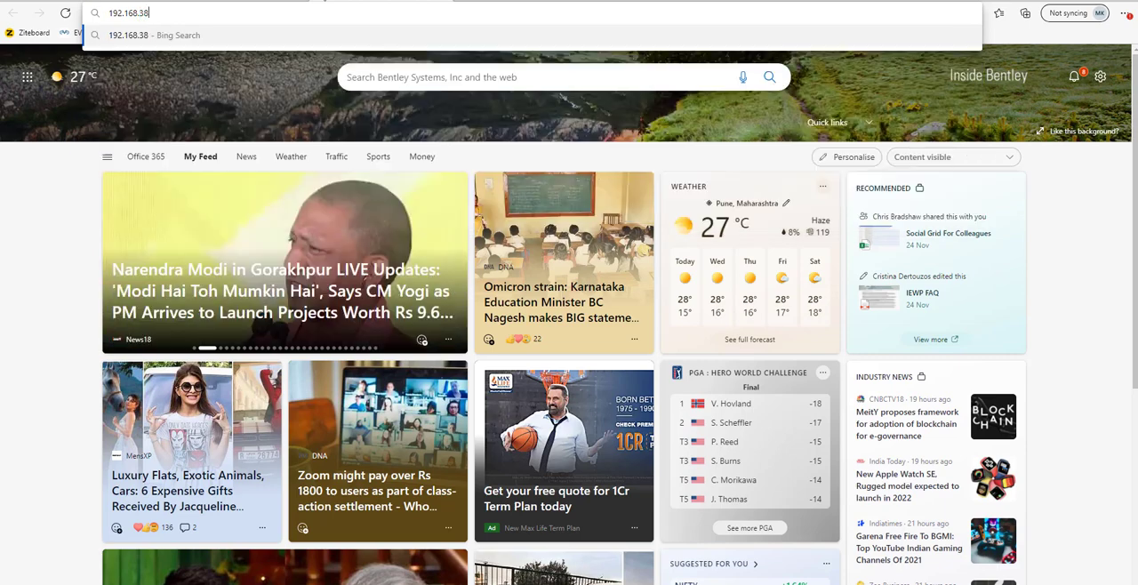
Step: Load 192.168.48.134 in Edge and continue past the untrusted certificate warning
type(".134/?#device::vsys1::device/setup")
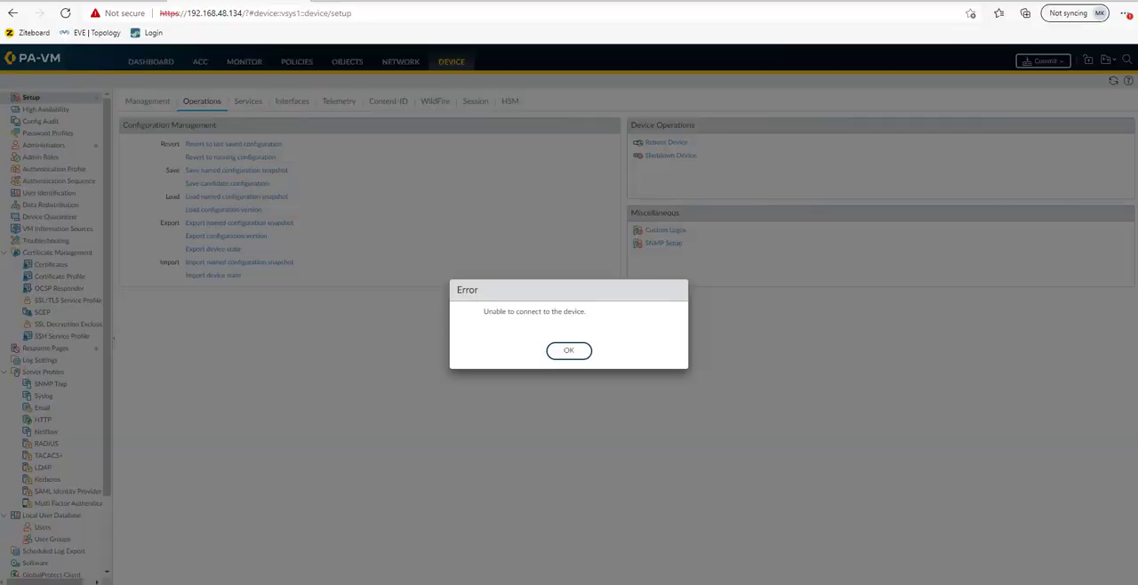
left_click(568, 349)
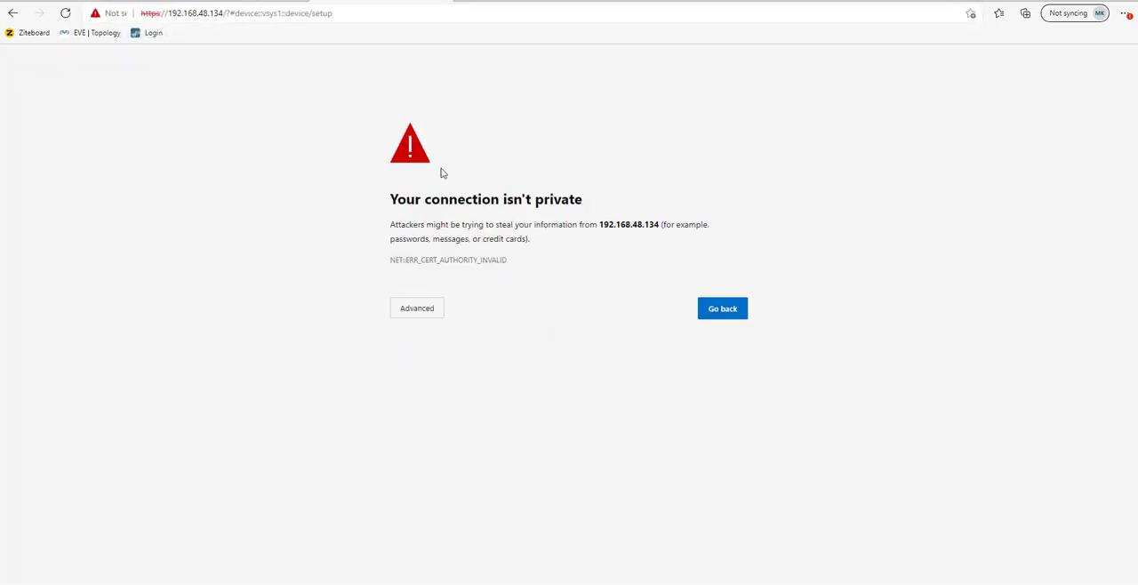
left_click(416, 307)
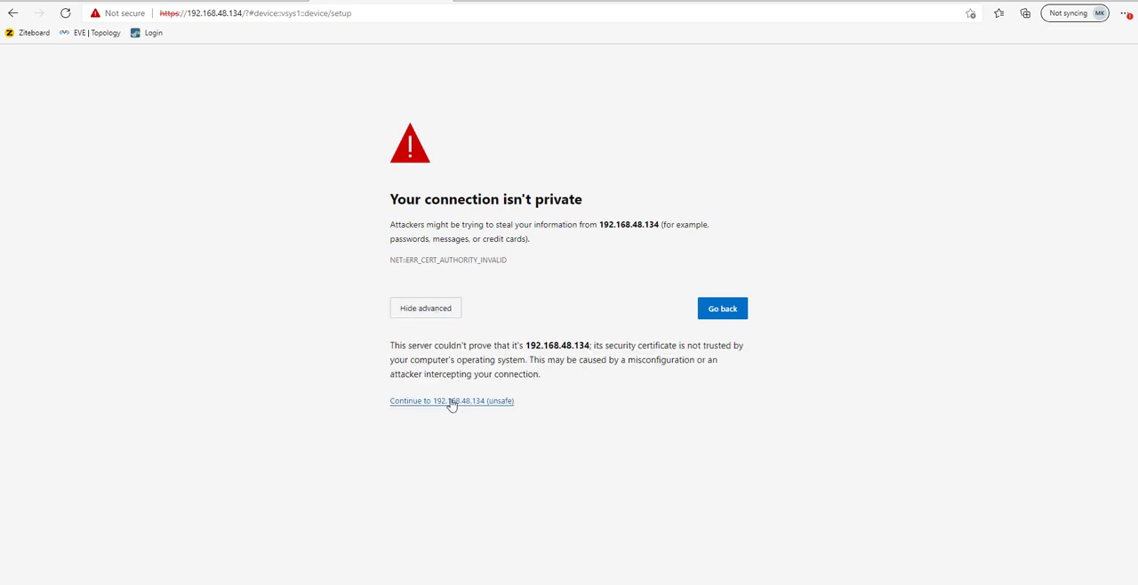
left_click(451, 401)
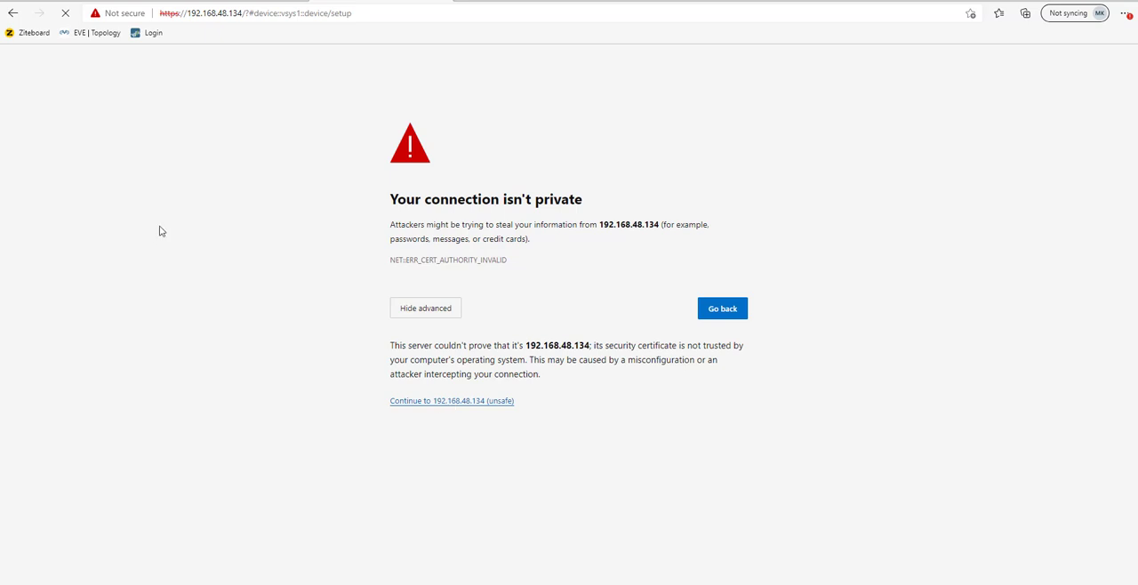
mouse_move(586, 454)
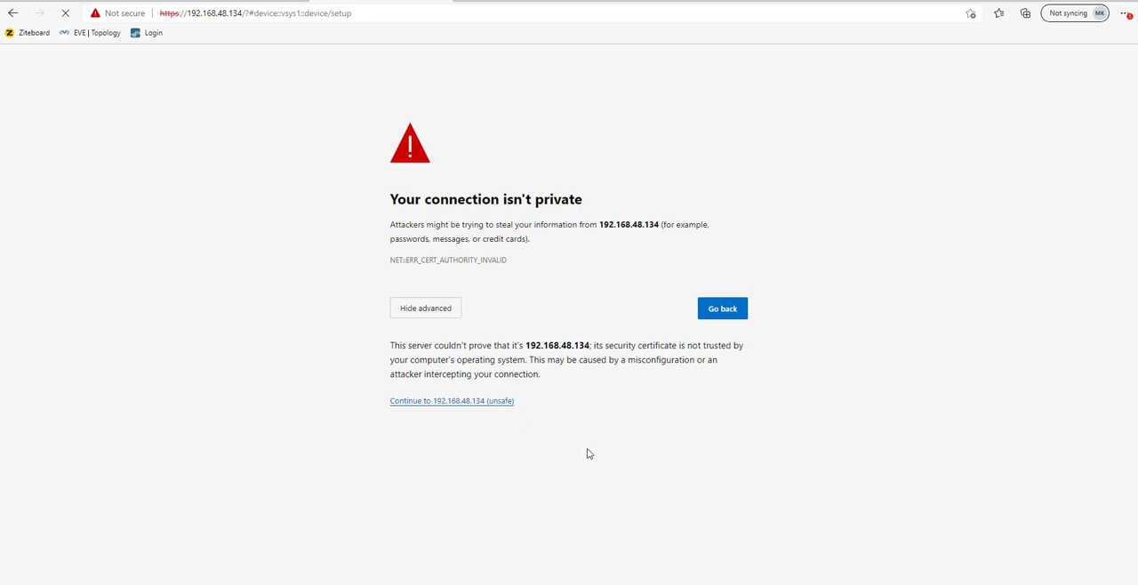
left_click(452, 401)
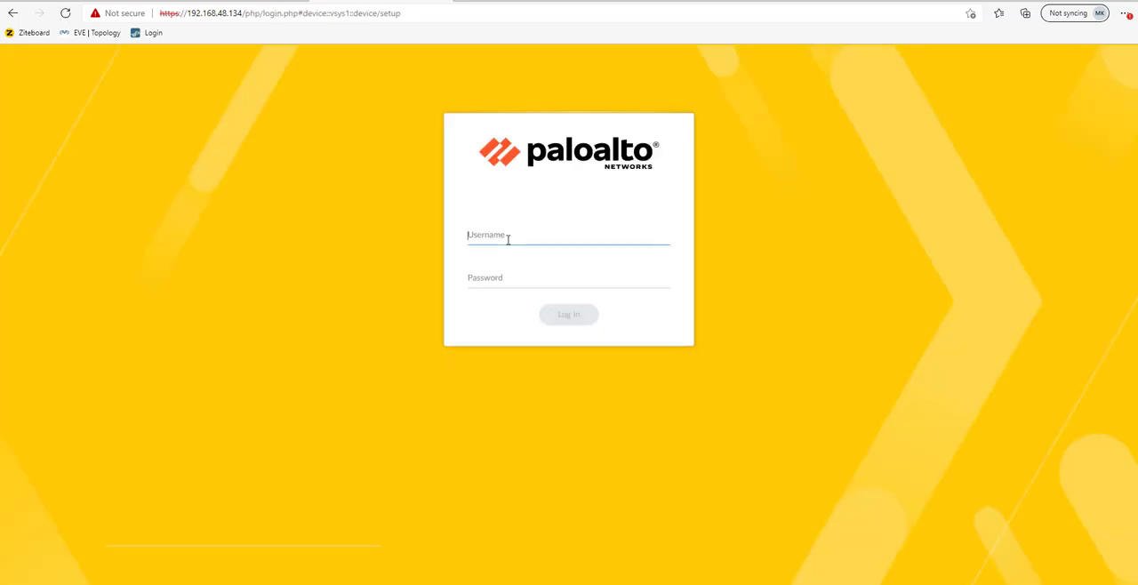
Step: Sign in with username admin and the default password
type("admin")
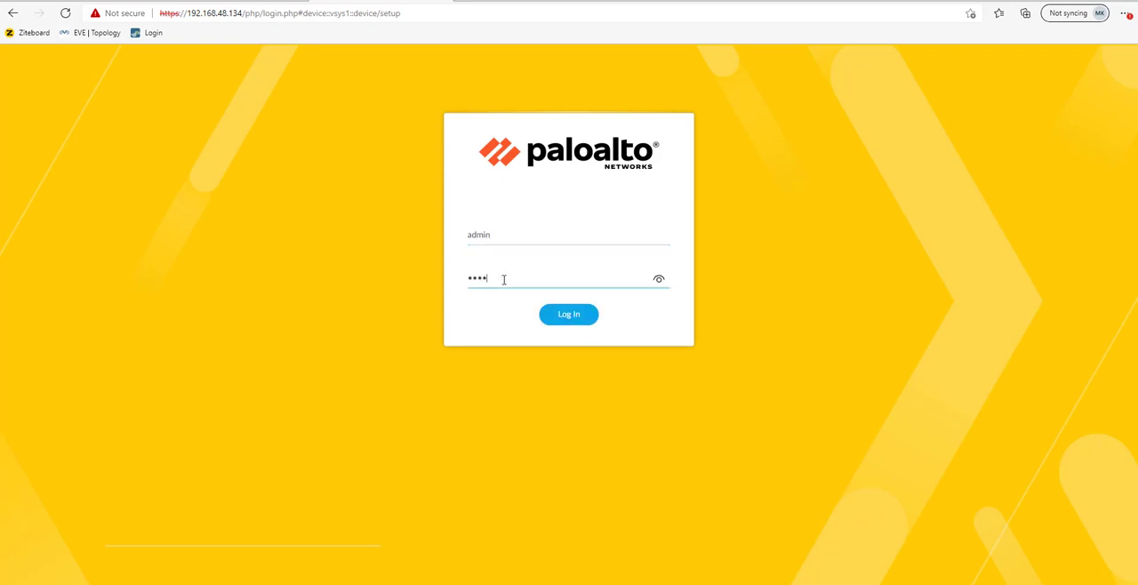
left_click(569, 314)
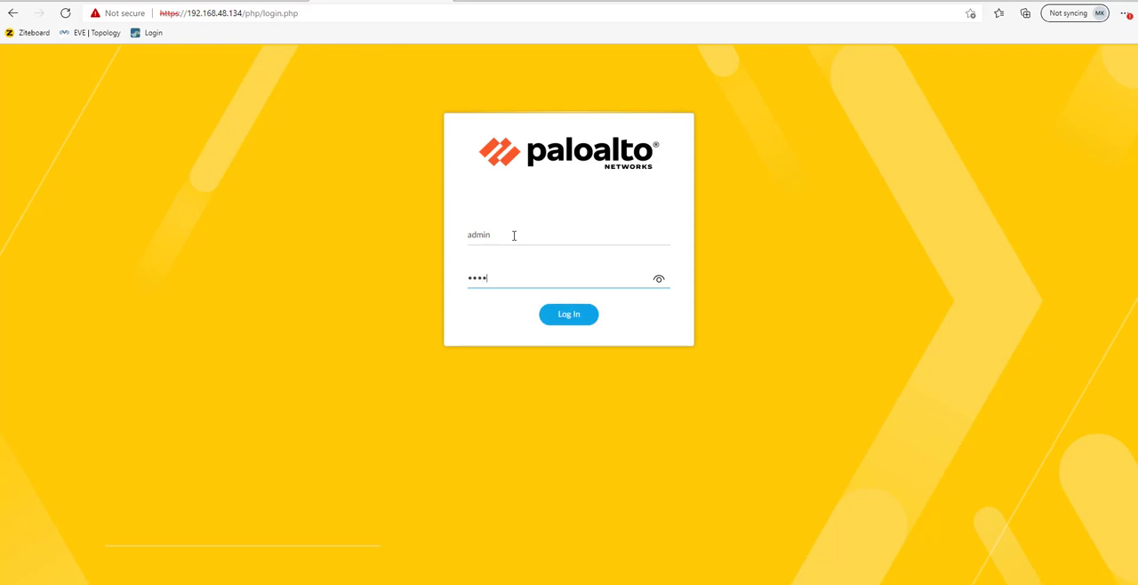
left_click(568, 313)
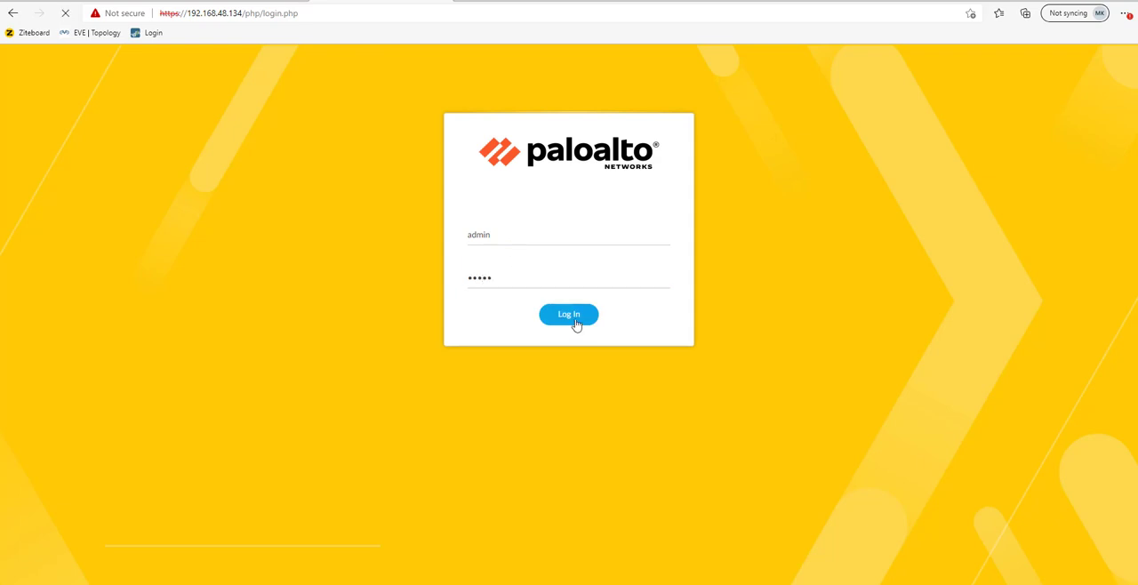
left_click(569, 314)
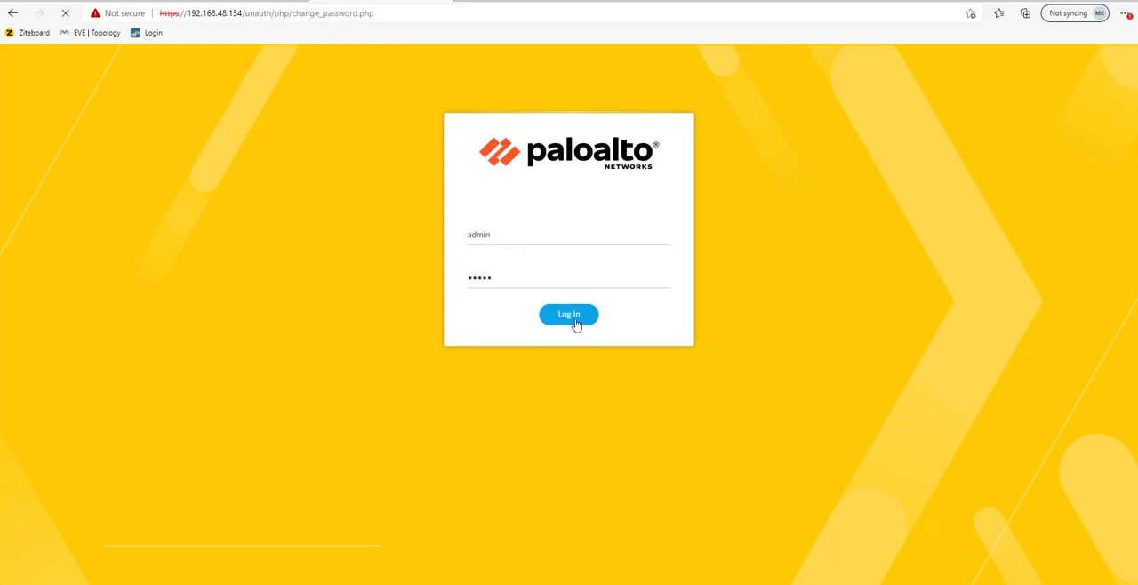
left_click(568, 314)
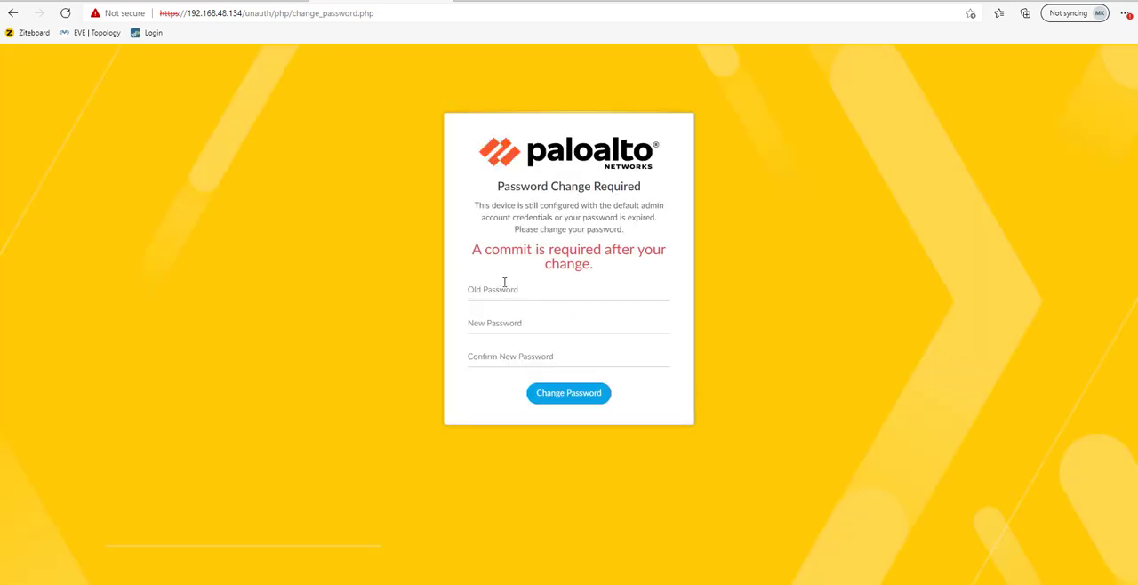
Step: Enter the old admin password and a new one, then submit the password change
type("admin")
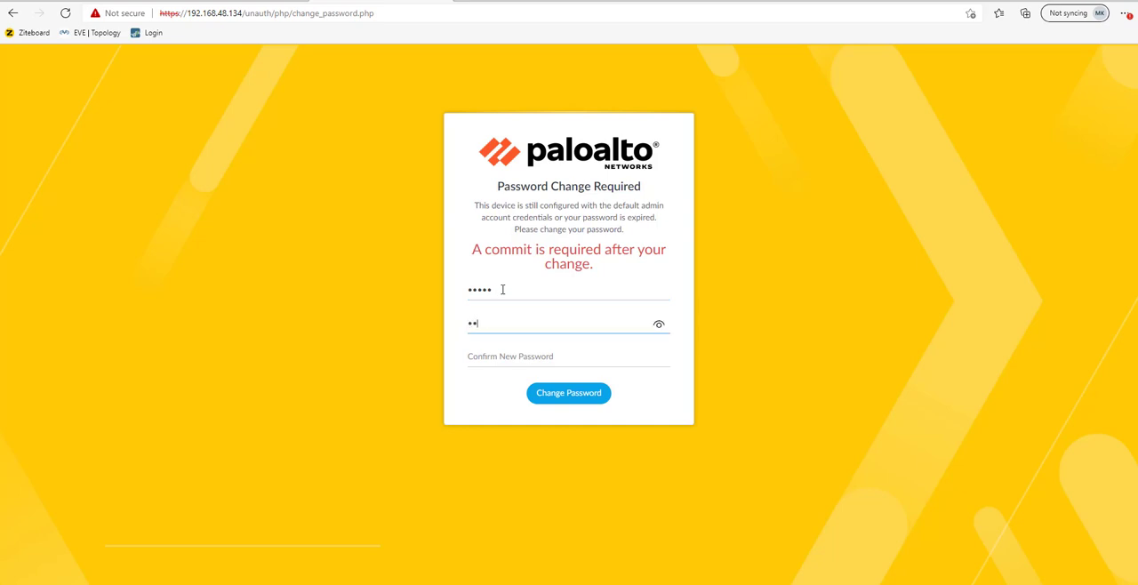
type("••••")
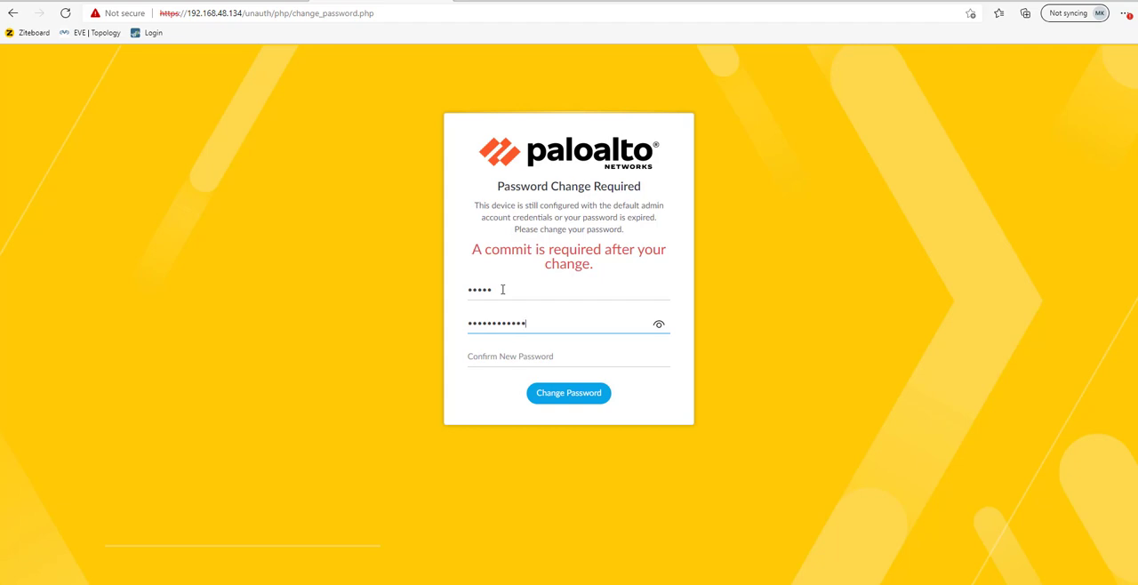
type("••••")
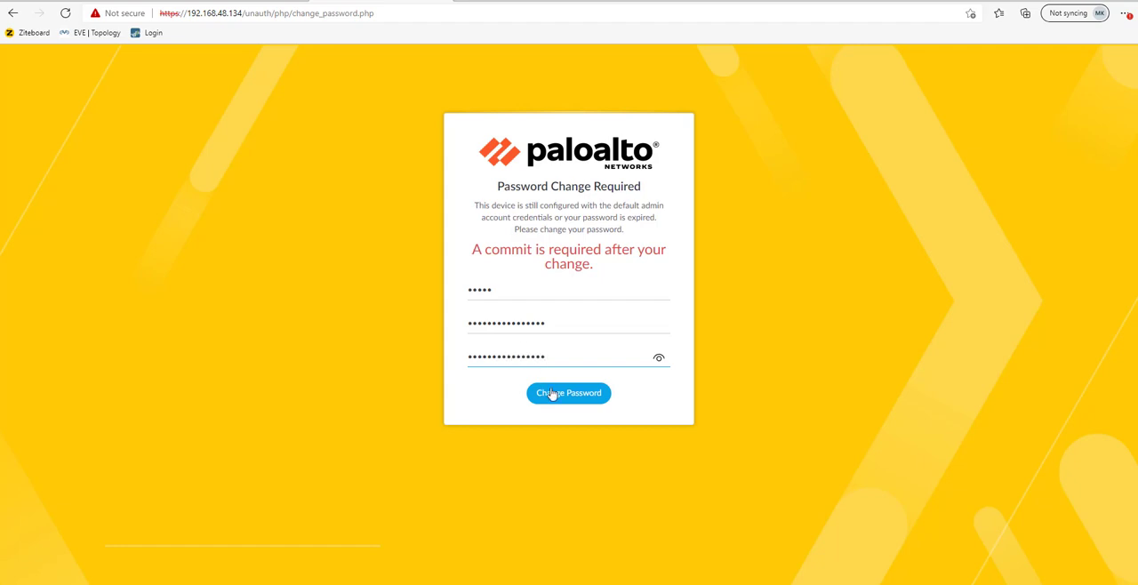
left_click(568, 393)
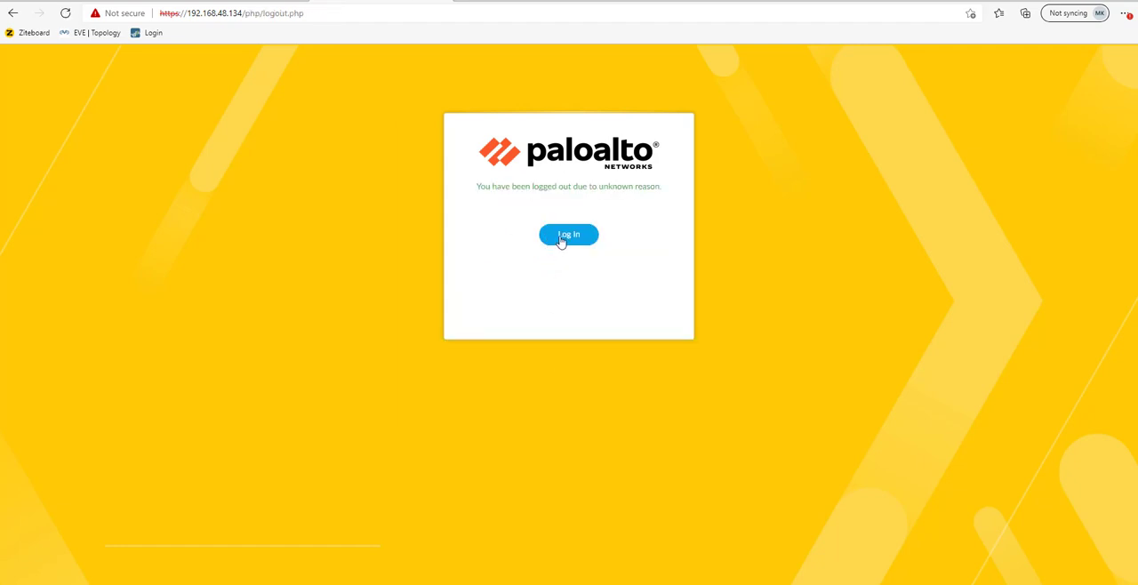
Step: Log back in as admin using the new password
left_click(568, 234)
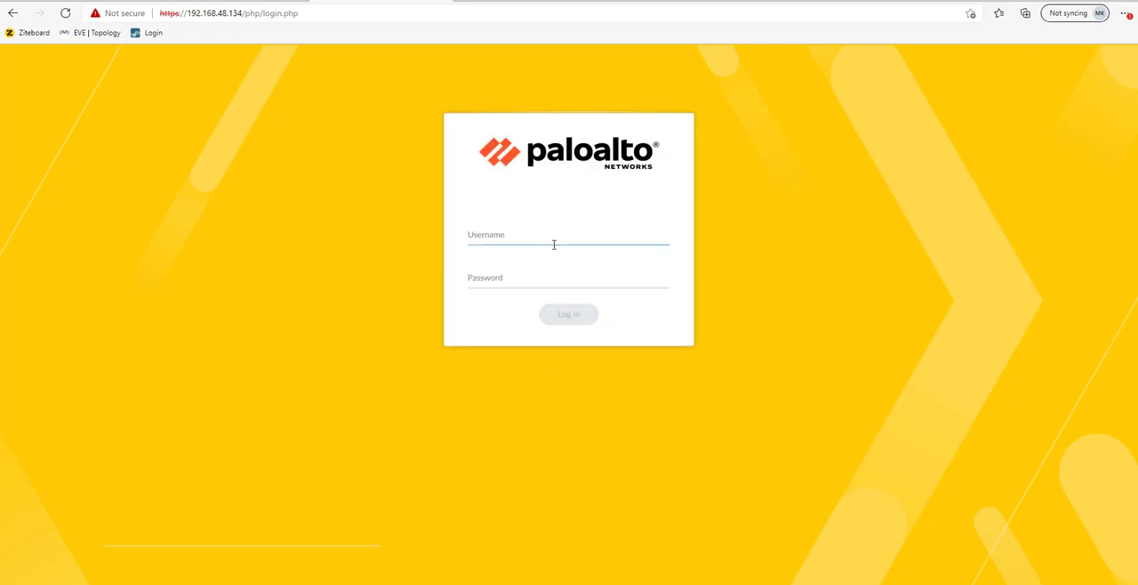
type("admin")
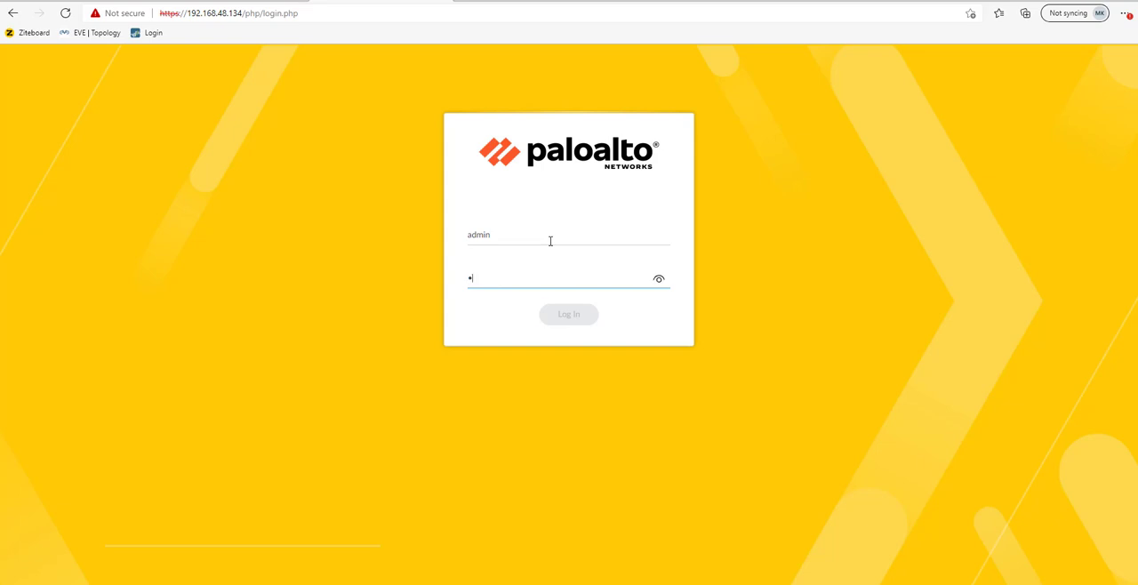
type("dmin")
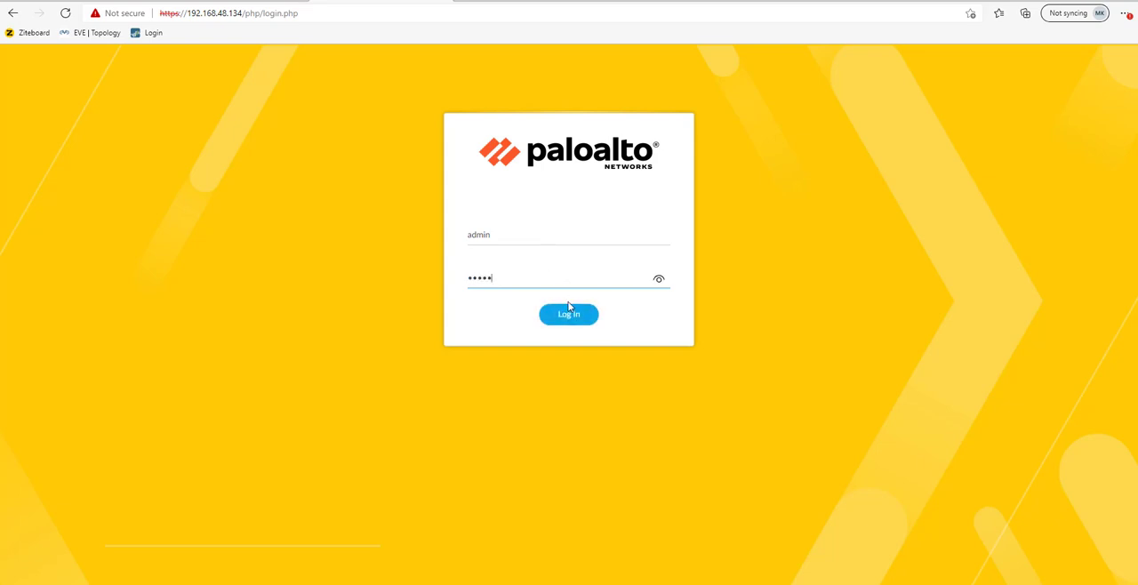
left_click(568, 315)
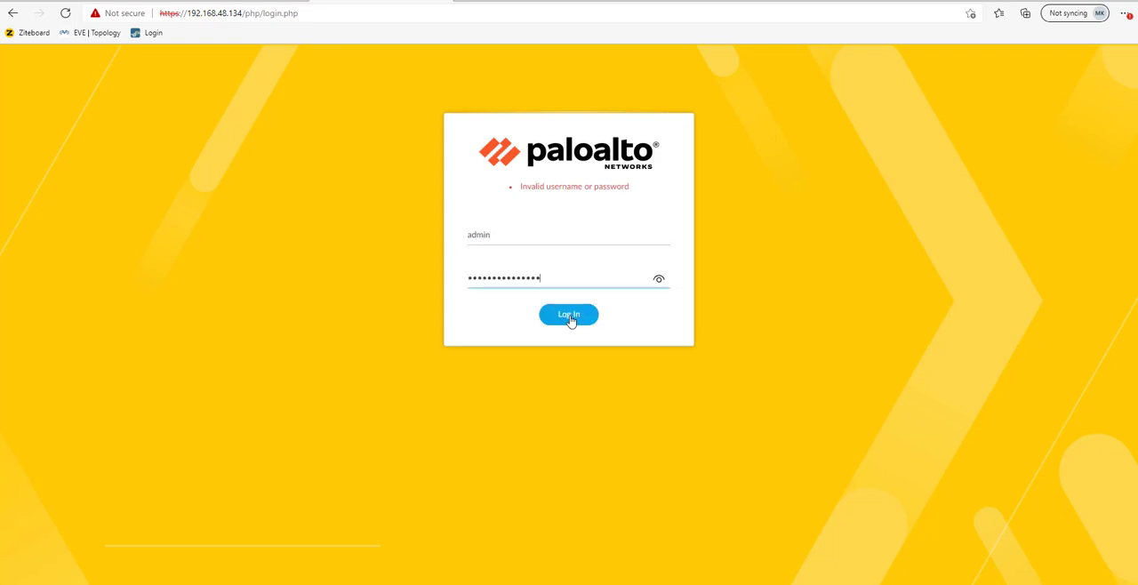
left_click(568, 314)
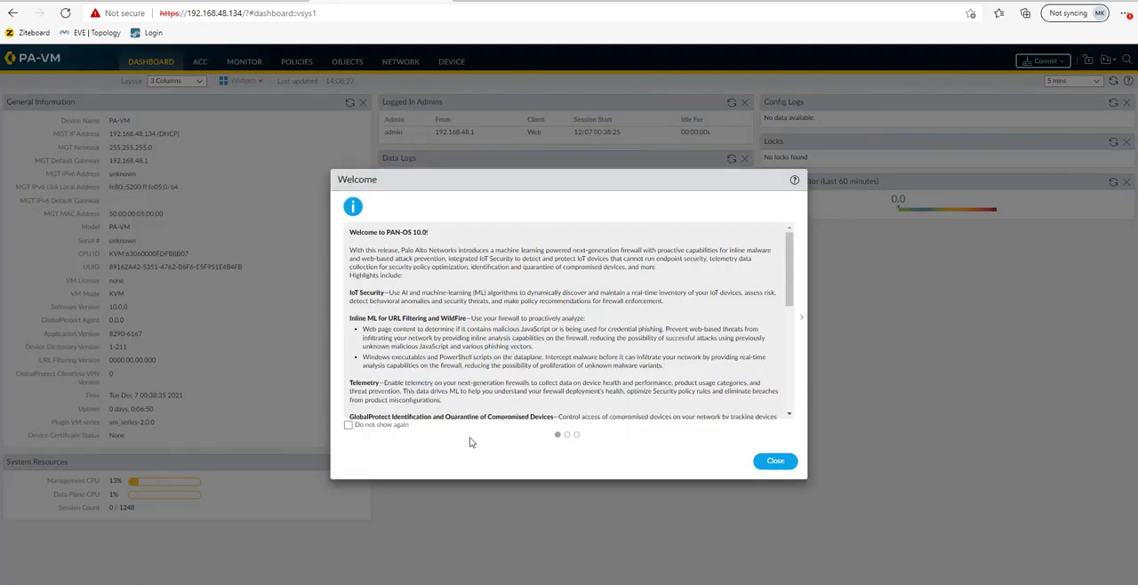
Step: Tick 'Do not show again' on the Welcome dialog and close it
left_click(348, 424)
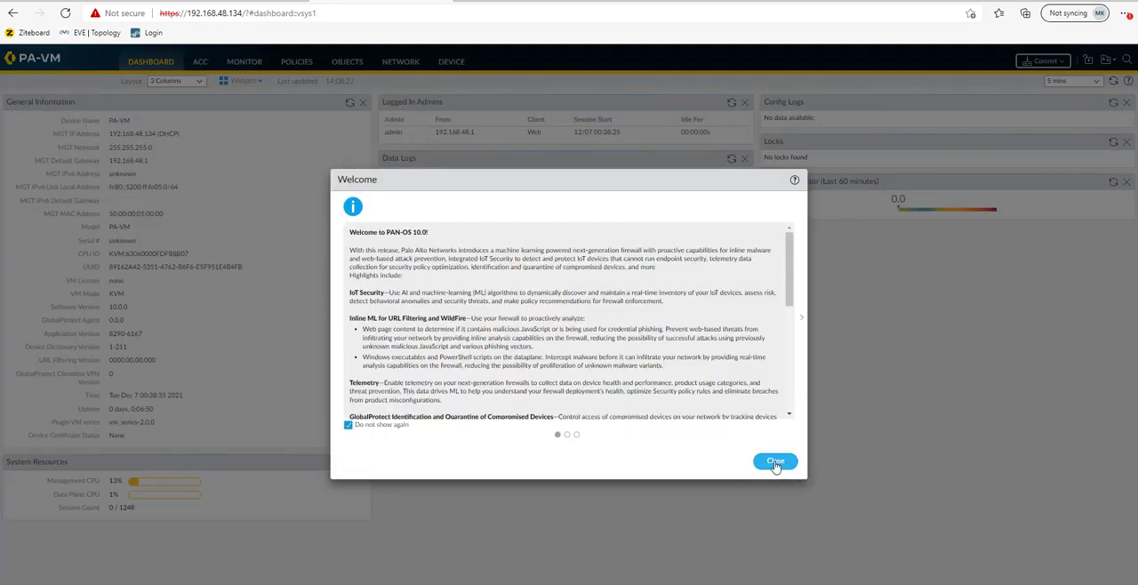
left_click(774, 461)
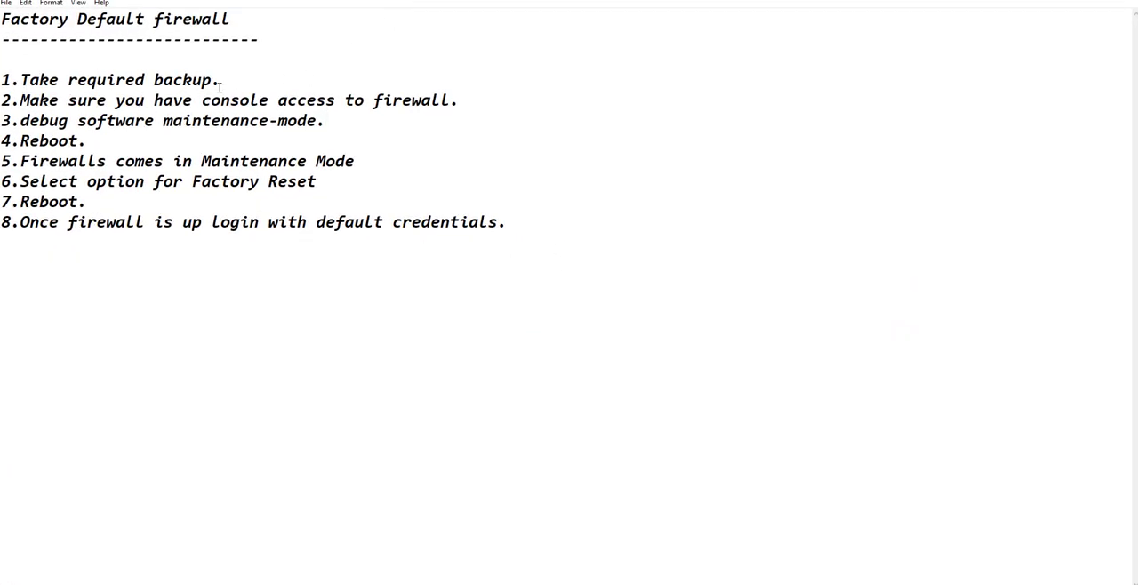
Step: Highlight each recap line in turn, from step 1's backup to step 8's default credentials
double_click(182, 80)
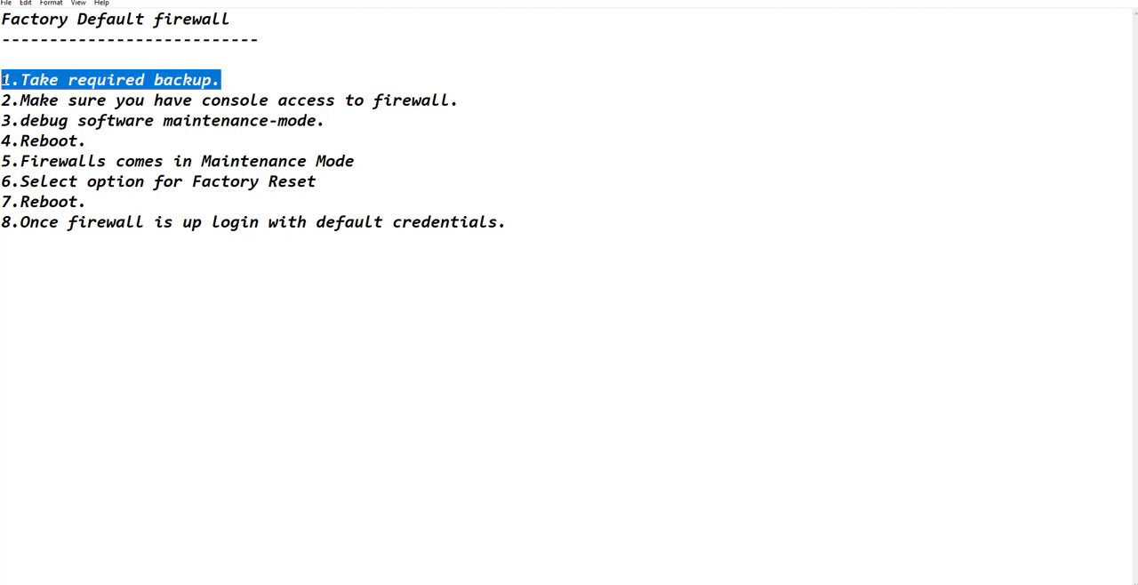
mouse_move(188, 379)
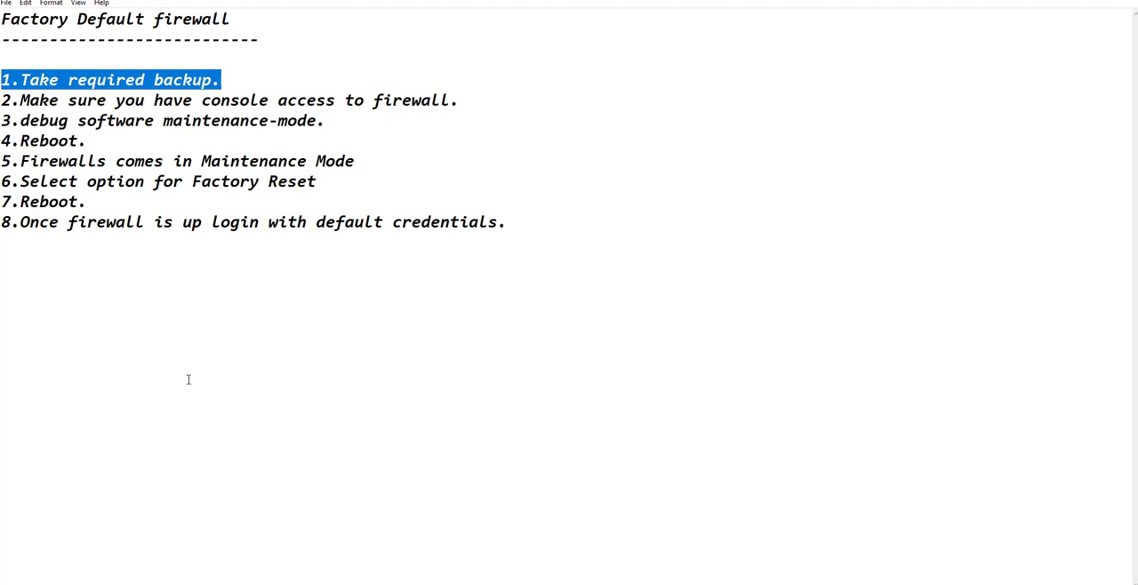
mouse_move(470, 115)
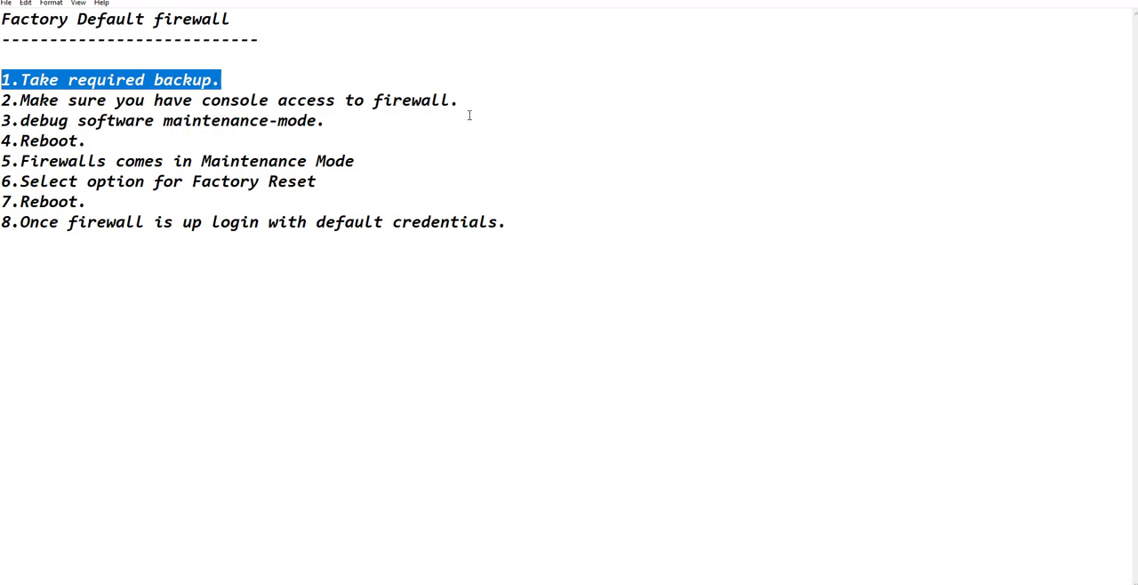
mouse_move(469, 100)
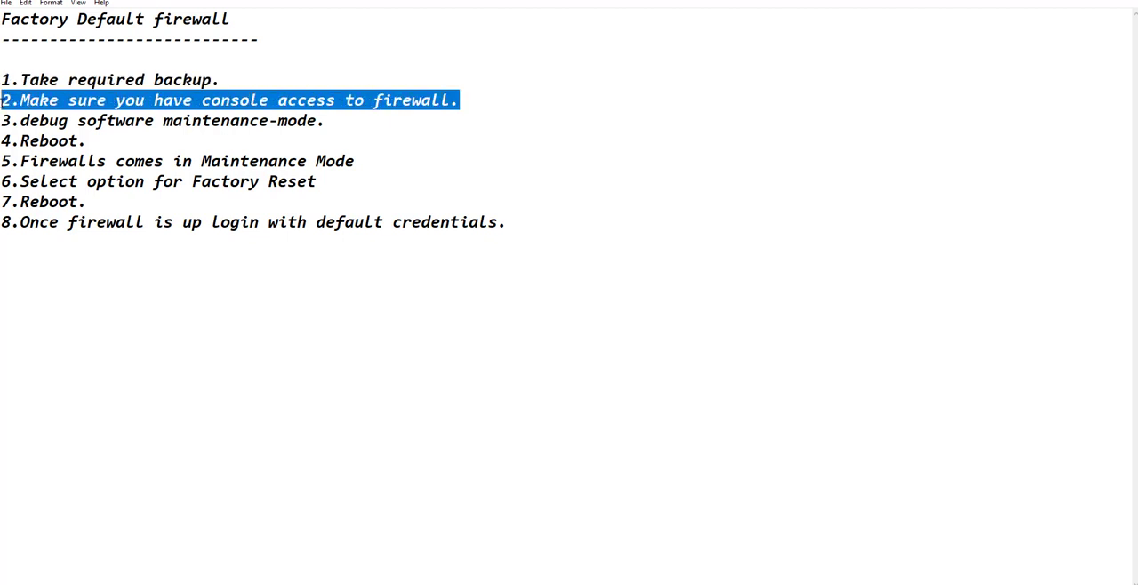
mouse_move(160, 291)
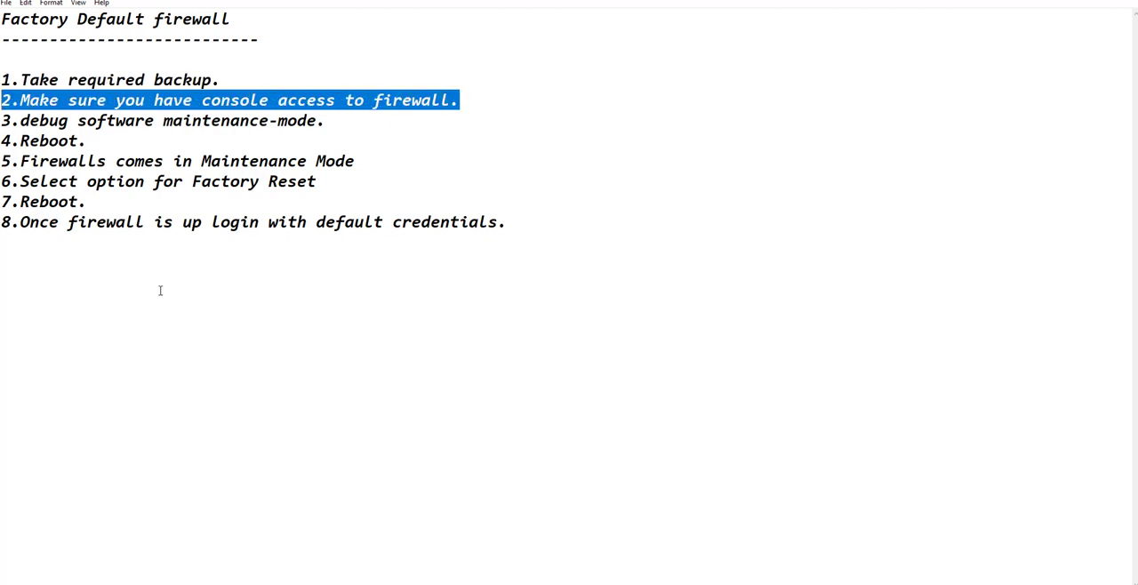
mouse_move(123, 259)
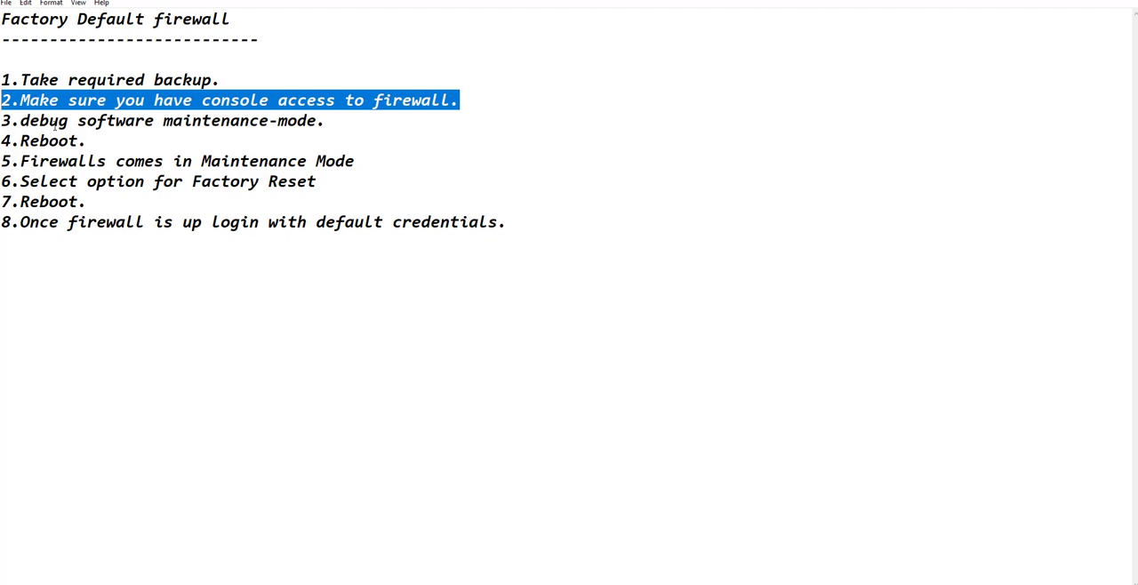
double_click(44, 120)
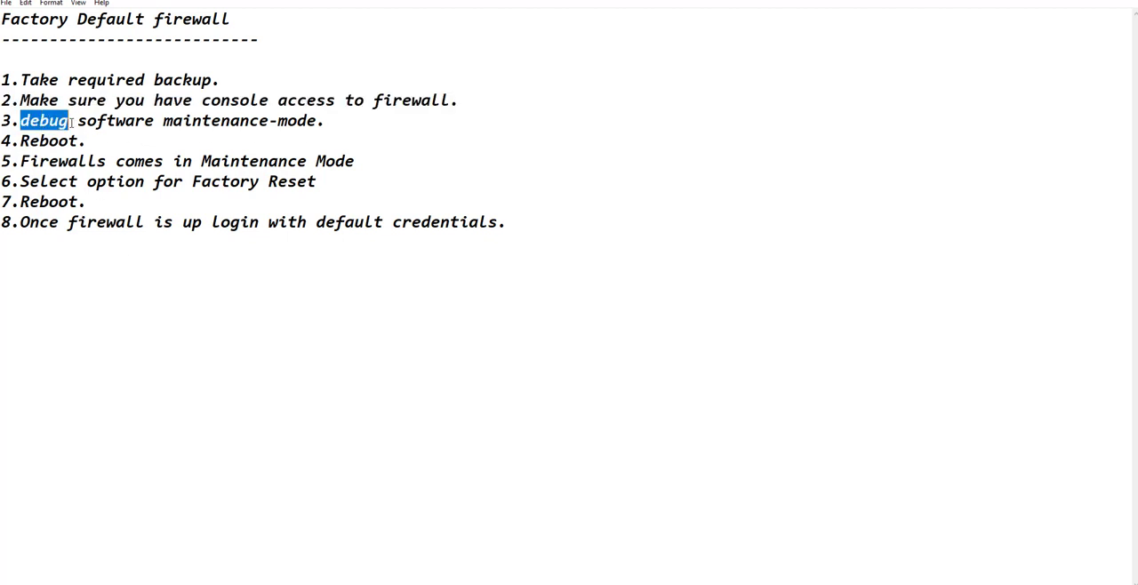
left_click_drag(21, 120, 316, 120)
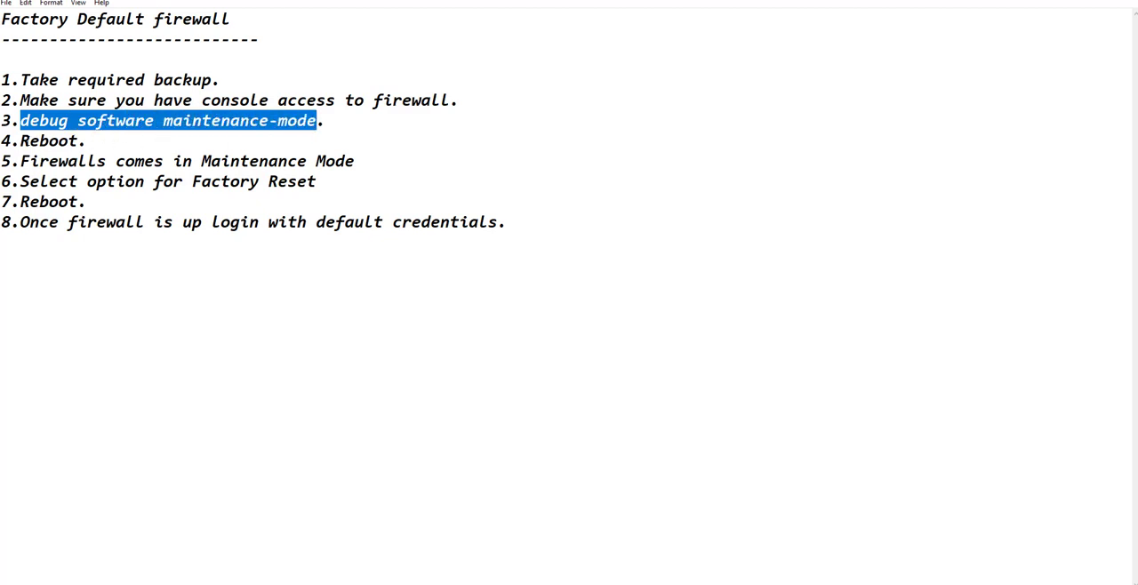
double_click(48, 141)
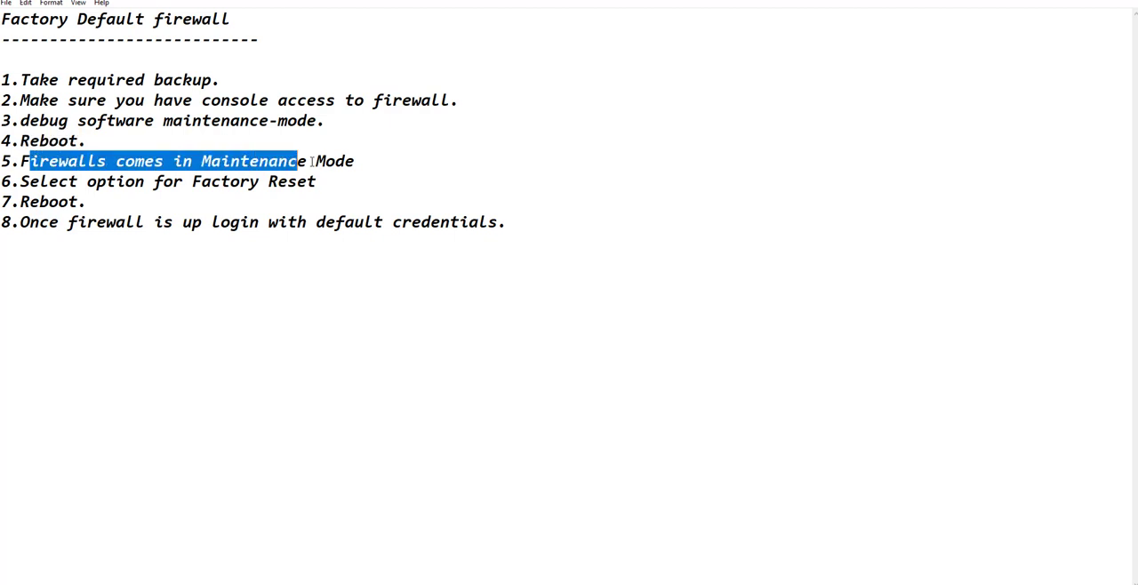
left_click_drag(298, 161, 346, 161)
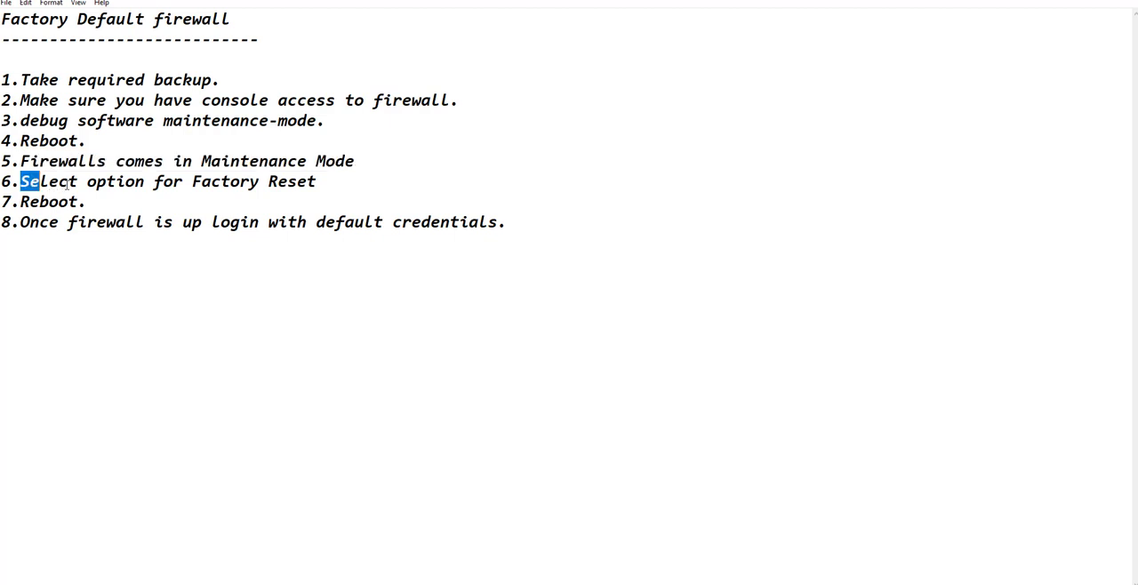
left_click_drag(27, 181, 302, 181)
type(".")
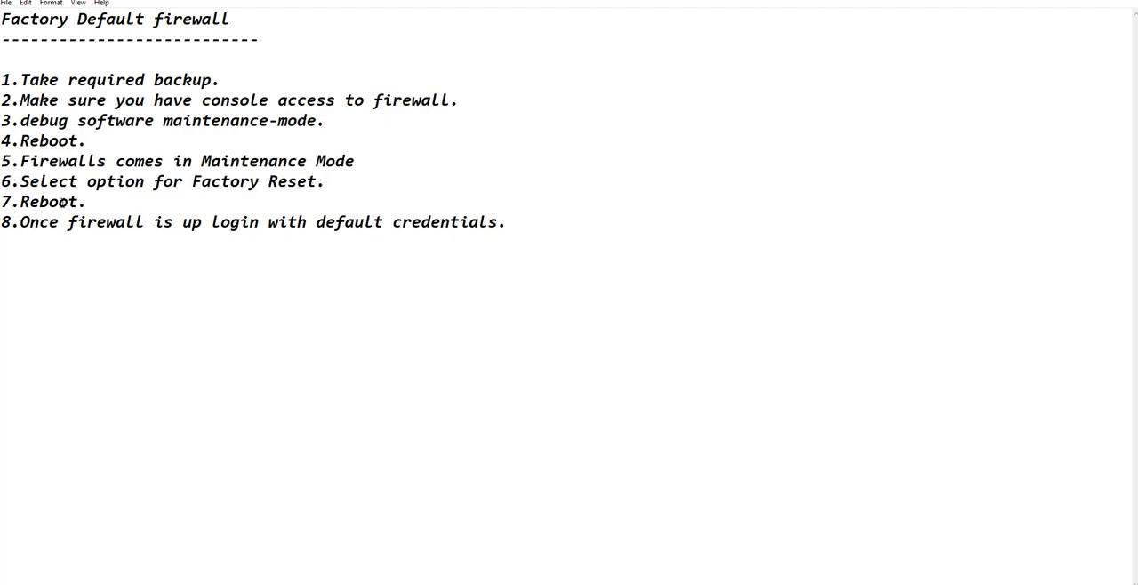
double_click(38, 201)
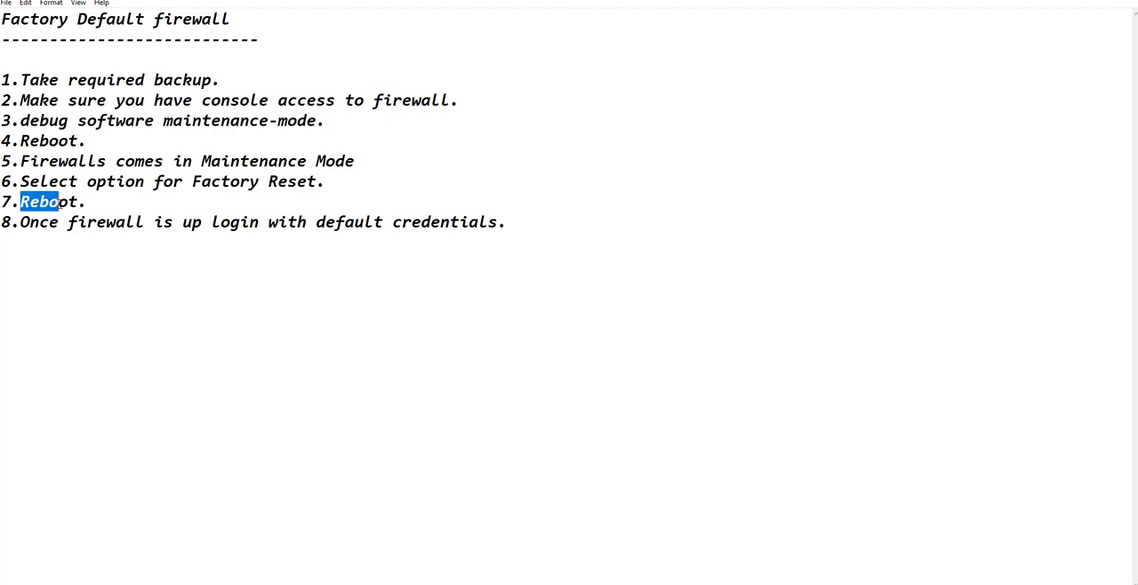
double_click(39, 202)
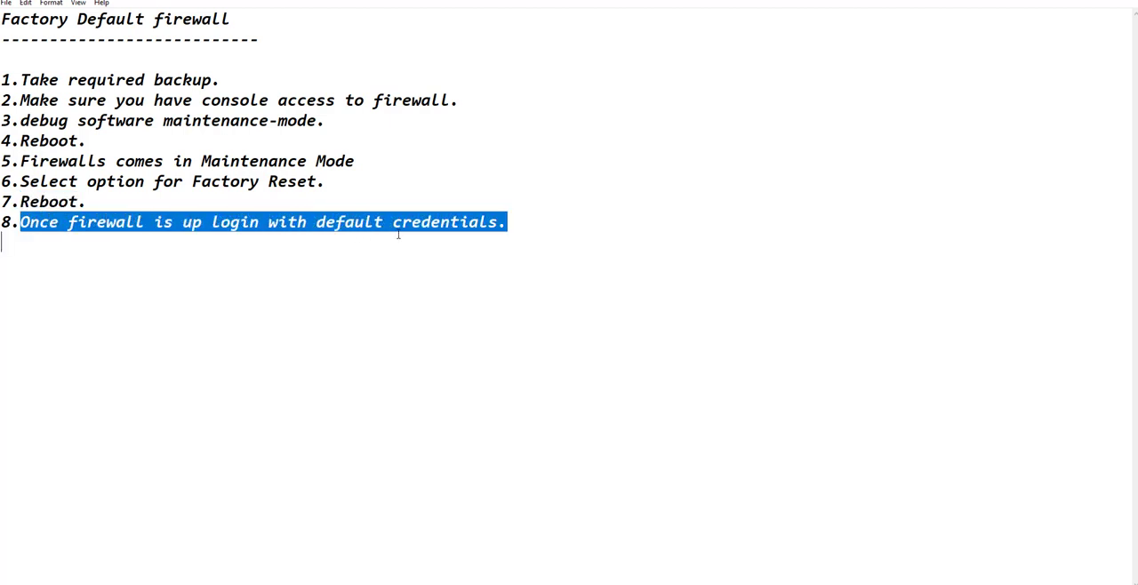
mouse_move(400, 300)
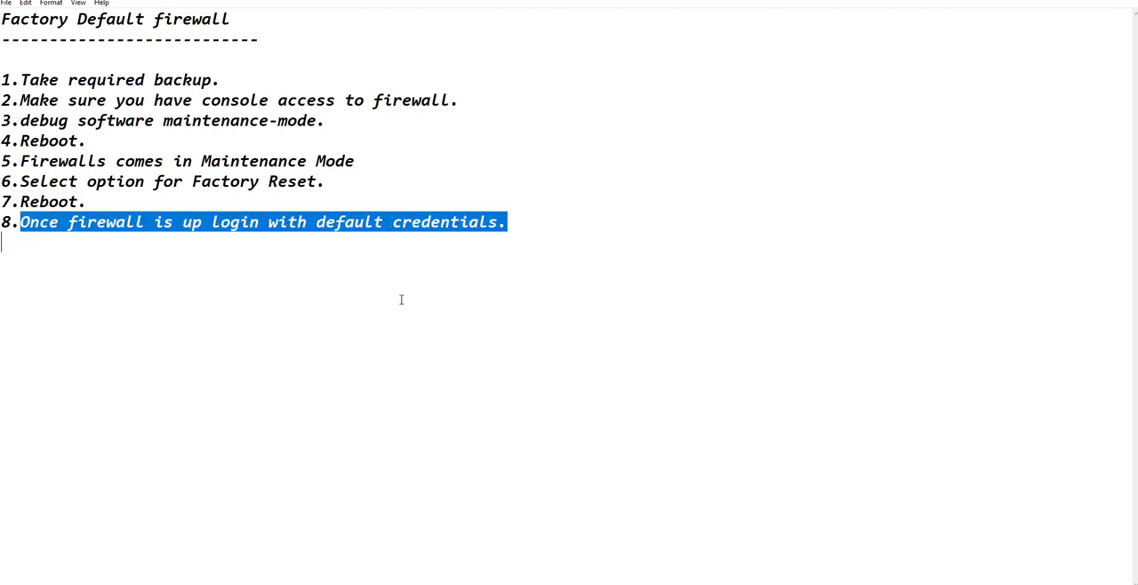
mouse_move(363, 294)
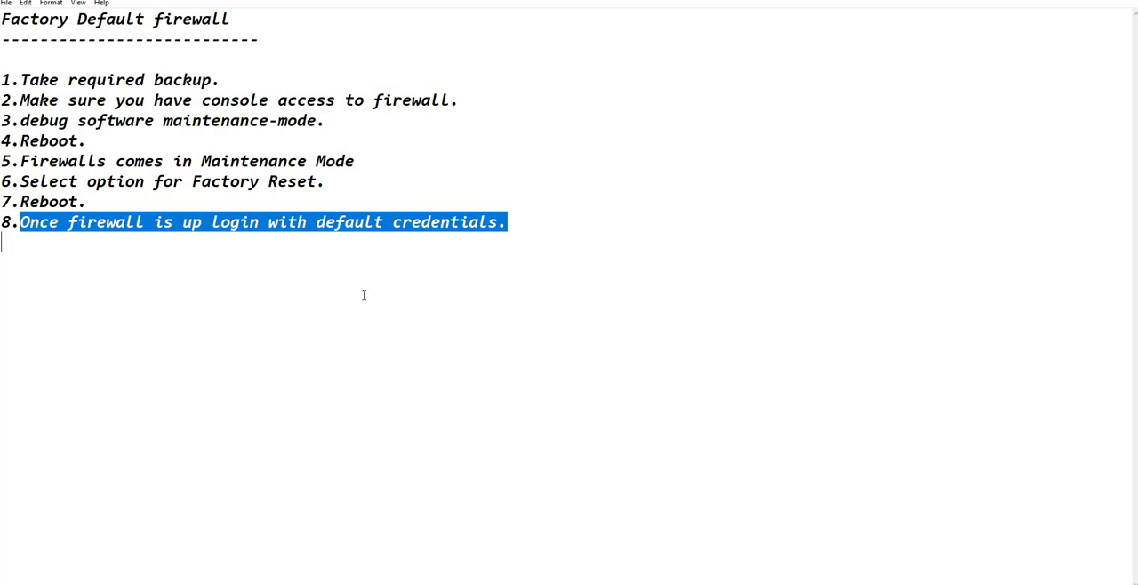